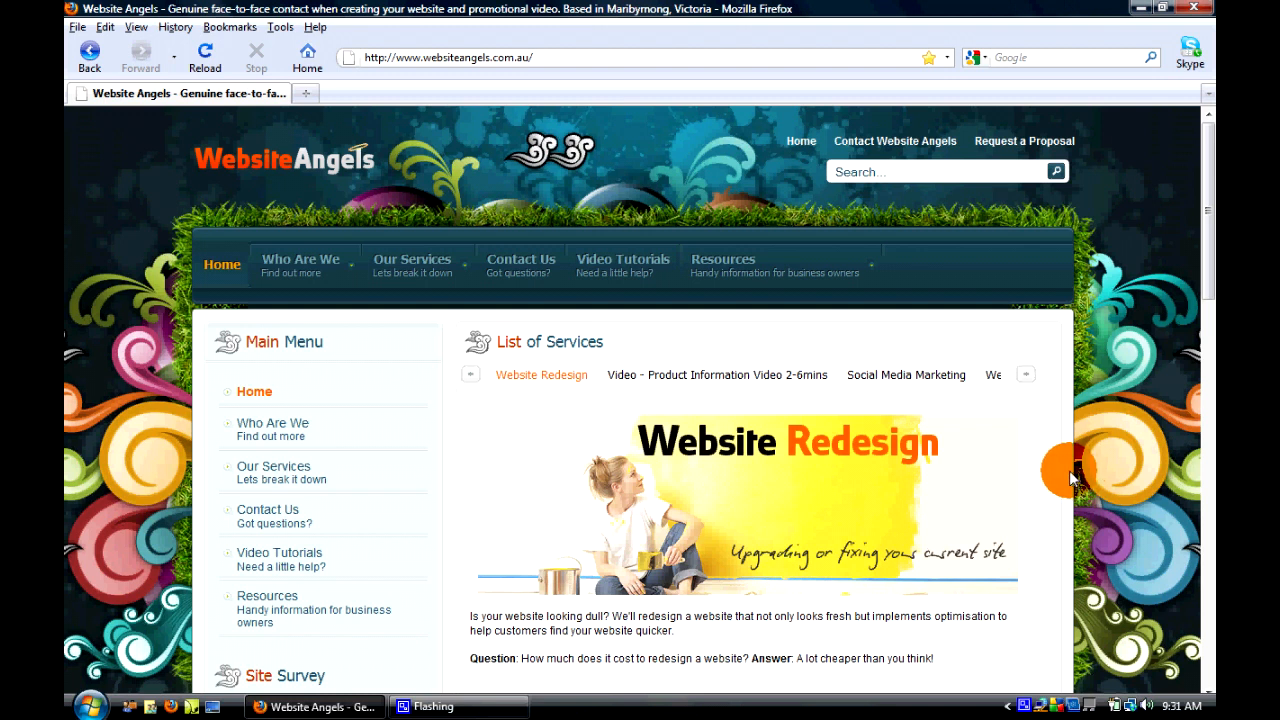
pyautogui.moveTo(764, 144)
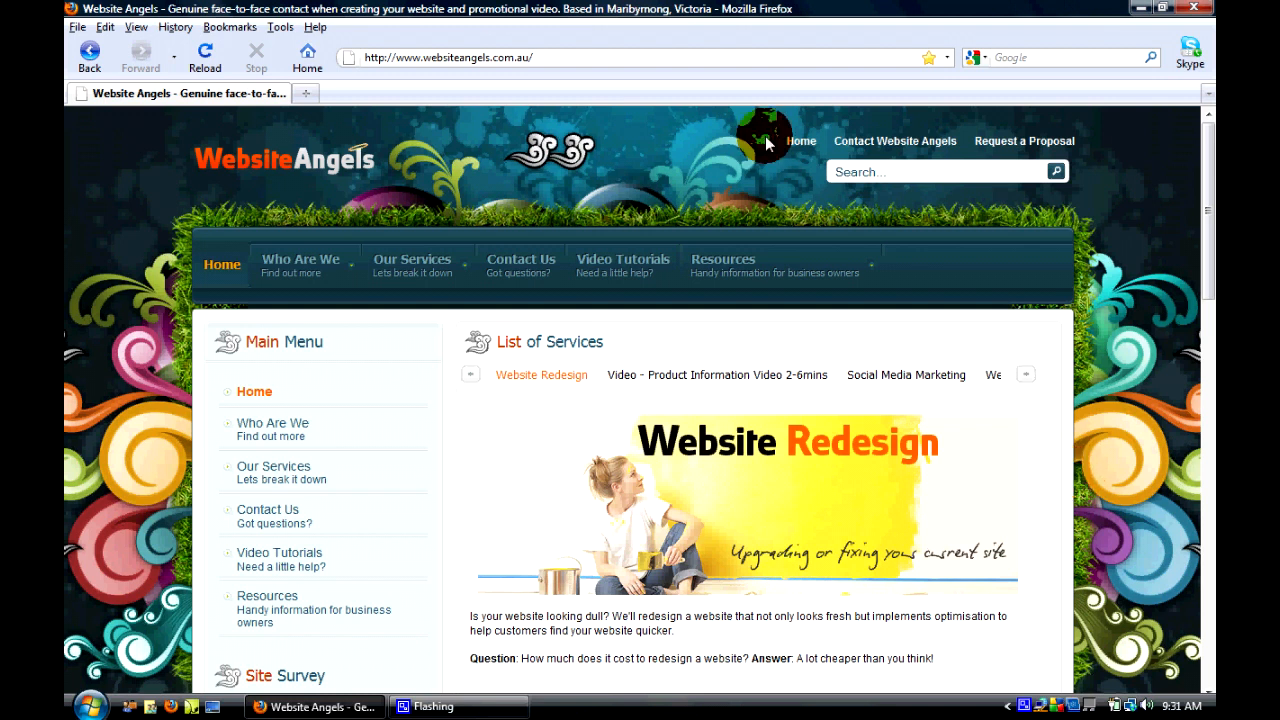
# Load fitforall.com.au/administrator, then the live fitforall.com.au home page in a second tab
pyautogui.write('fitforall')
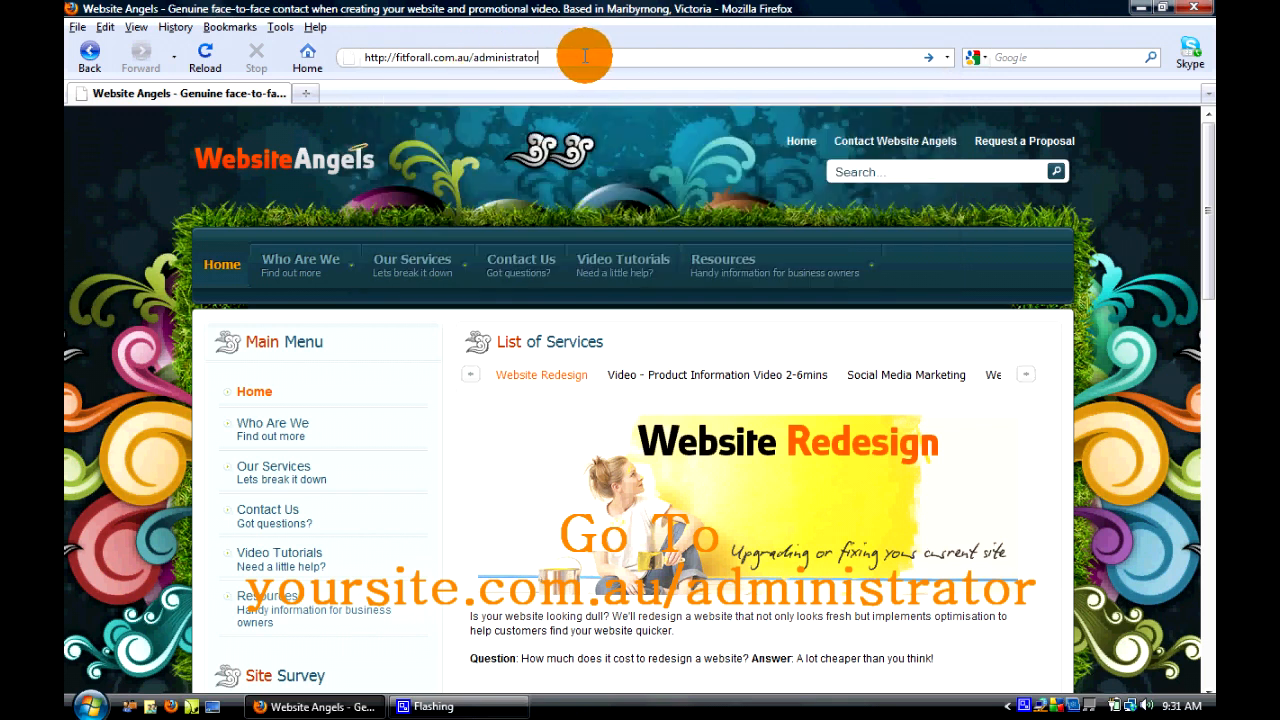
pyautogui.press('Return')
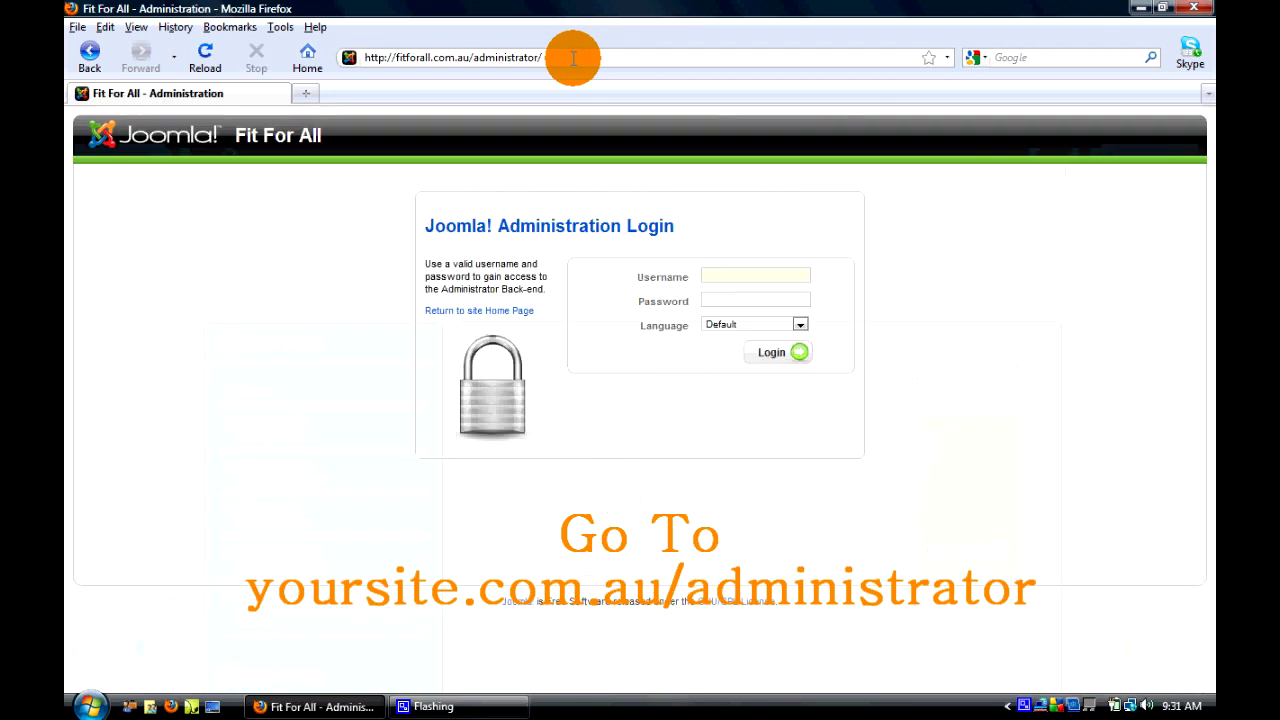
pyautogui.click(304, 94)
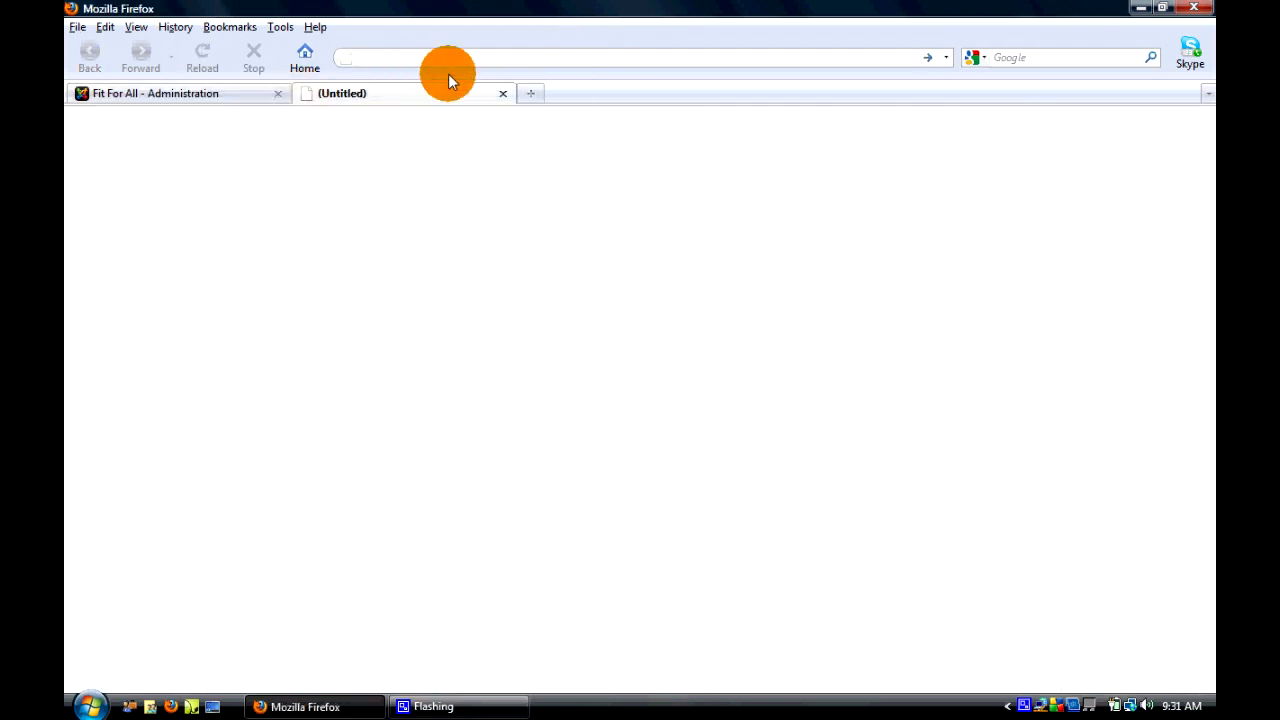
pyautogui.write('fitforall.com.au/')
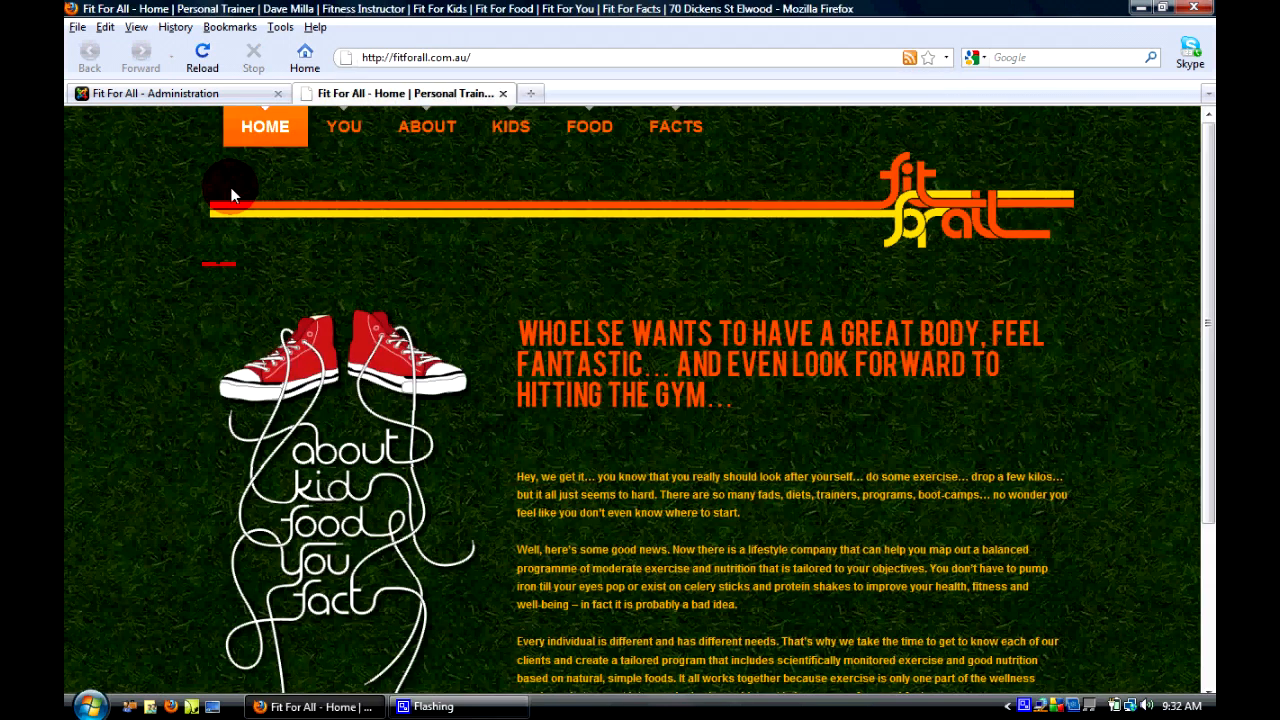
pyautogui.moveTo(344, 136)
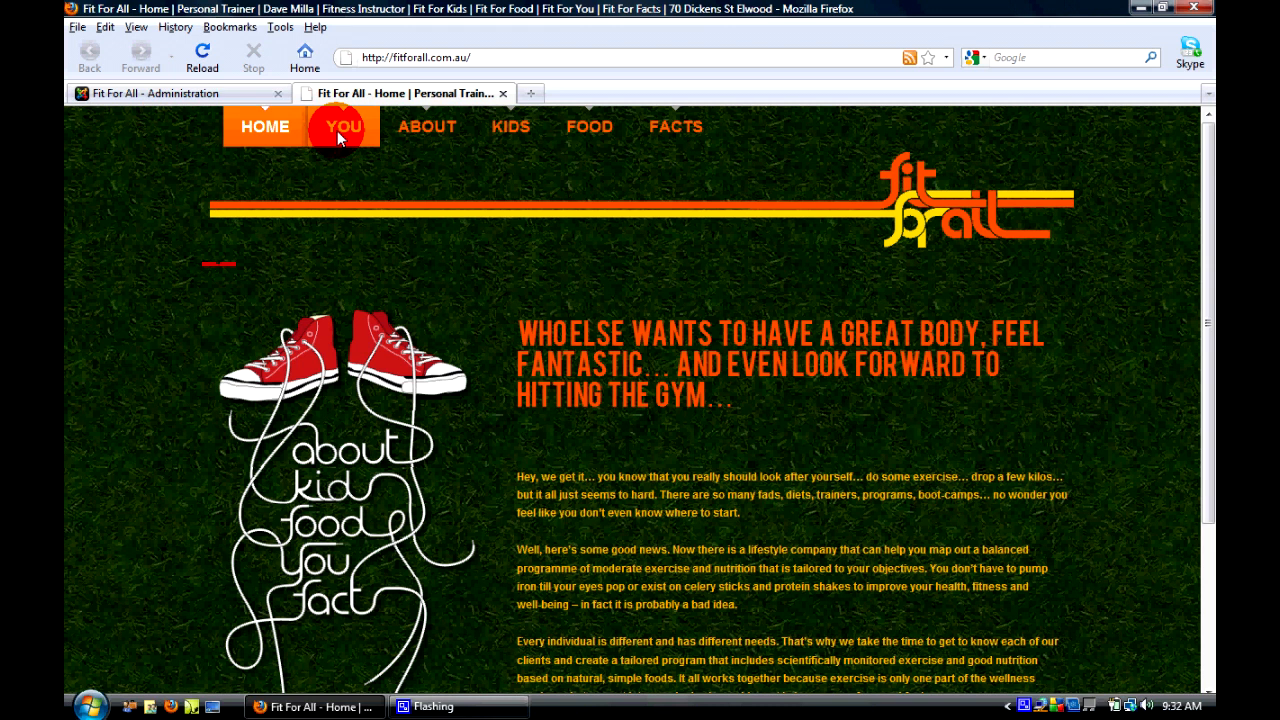
pyautogui.click(156, 94)
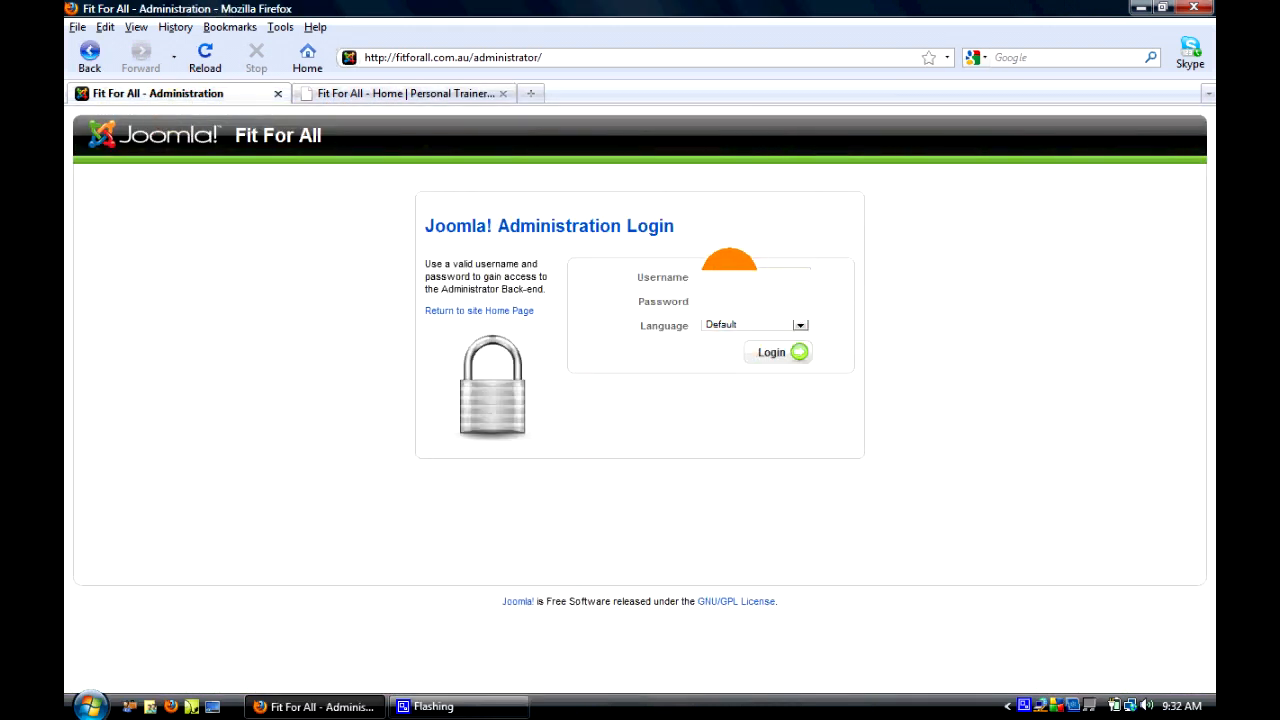
# Log into the administration and go to Content > Article Manager
pyautogui.click(778, 352)
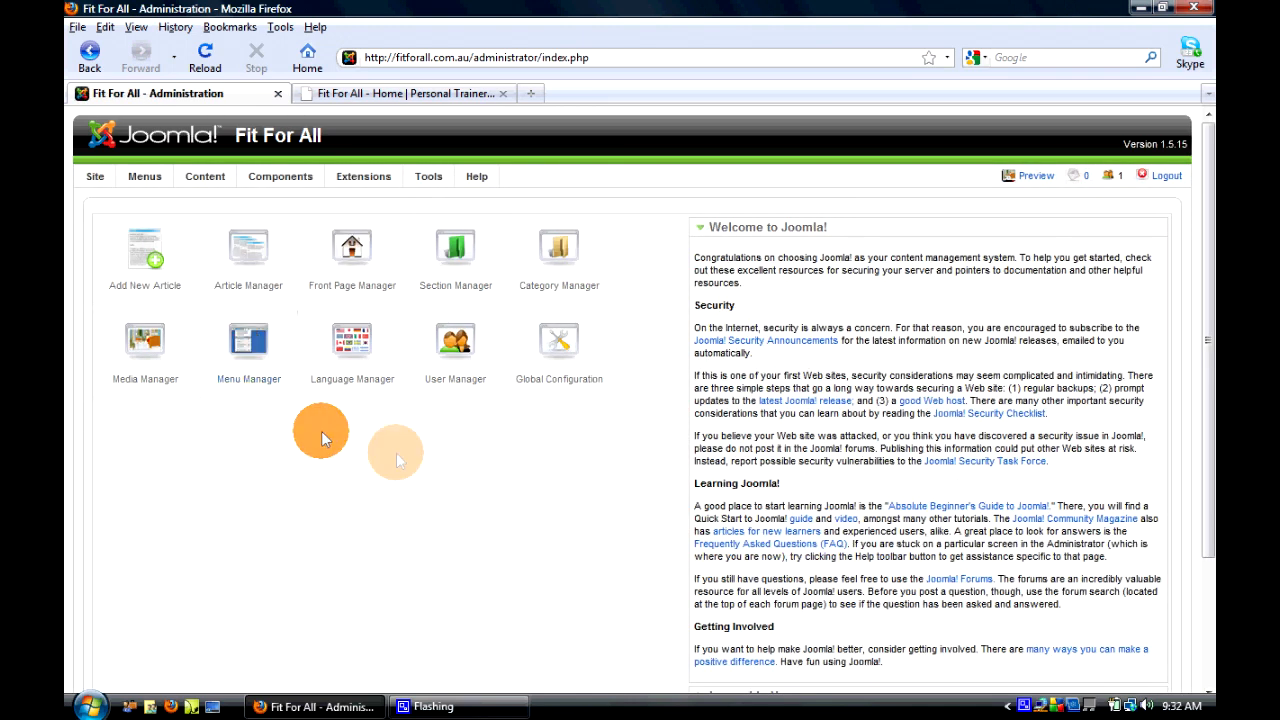
pyautogui.click(144, 176)
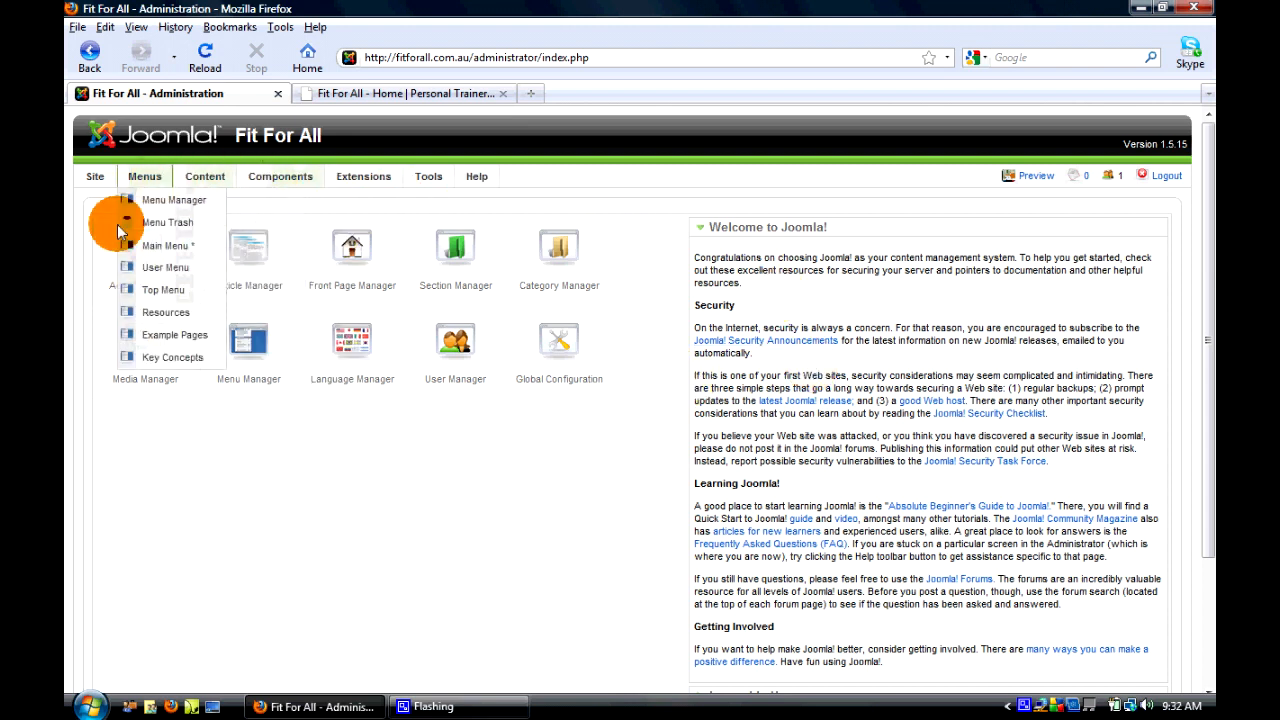
pyautogui.click(380, 540)
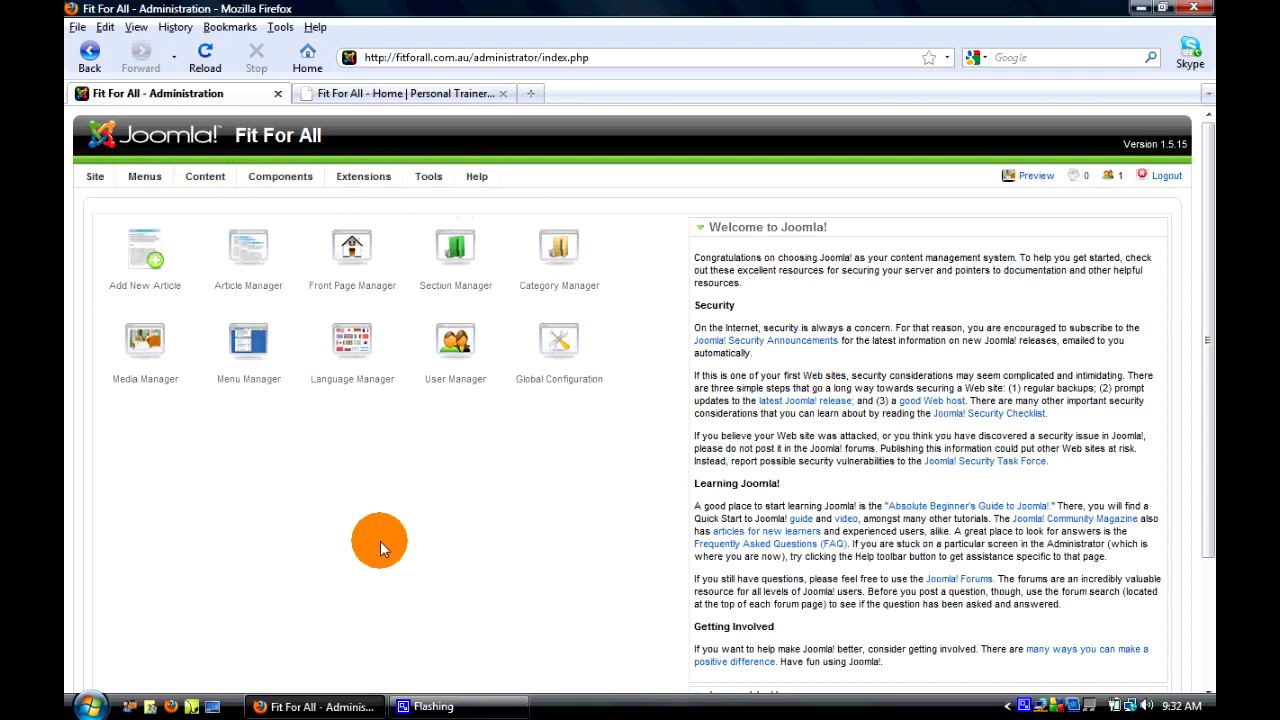
pyautogui.click(204, 176)
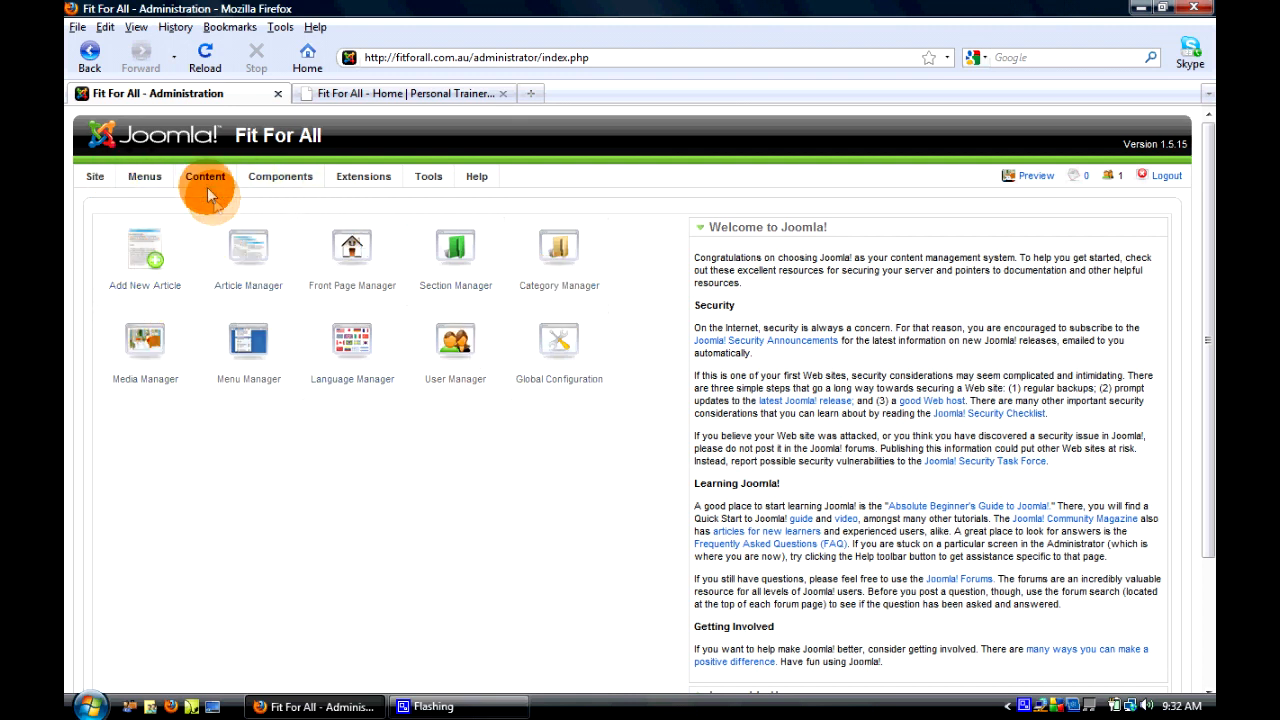
pyautogui.click(204, 176)
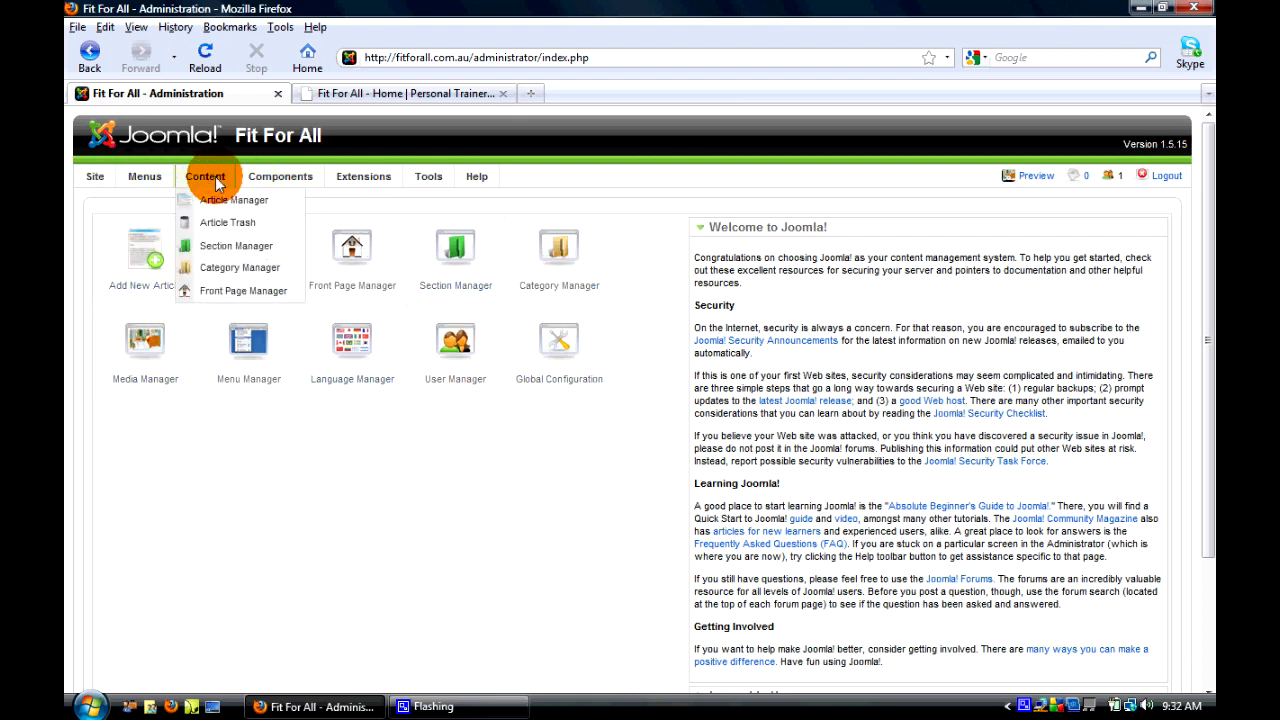
pyautogui.moveTo(230, 200)
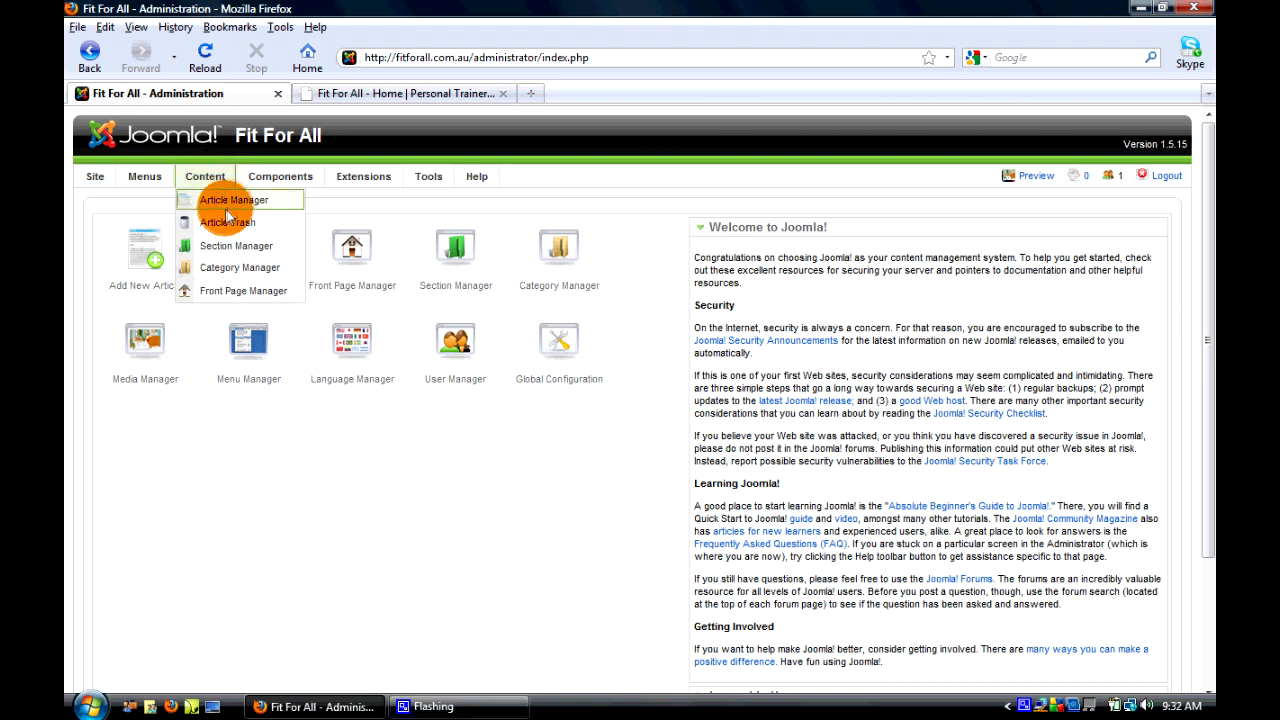
pyautogui.click(232, 200)
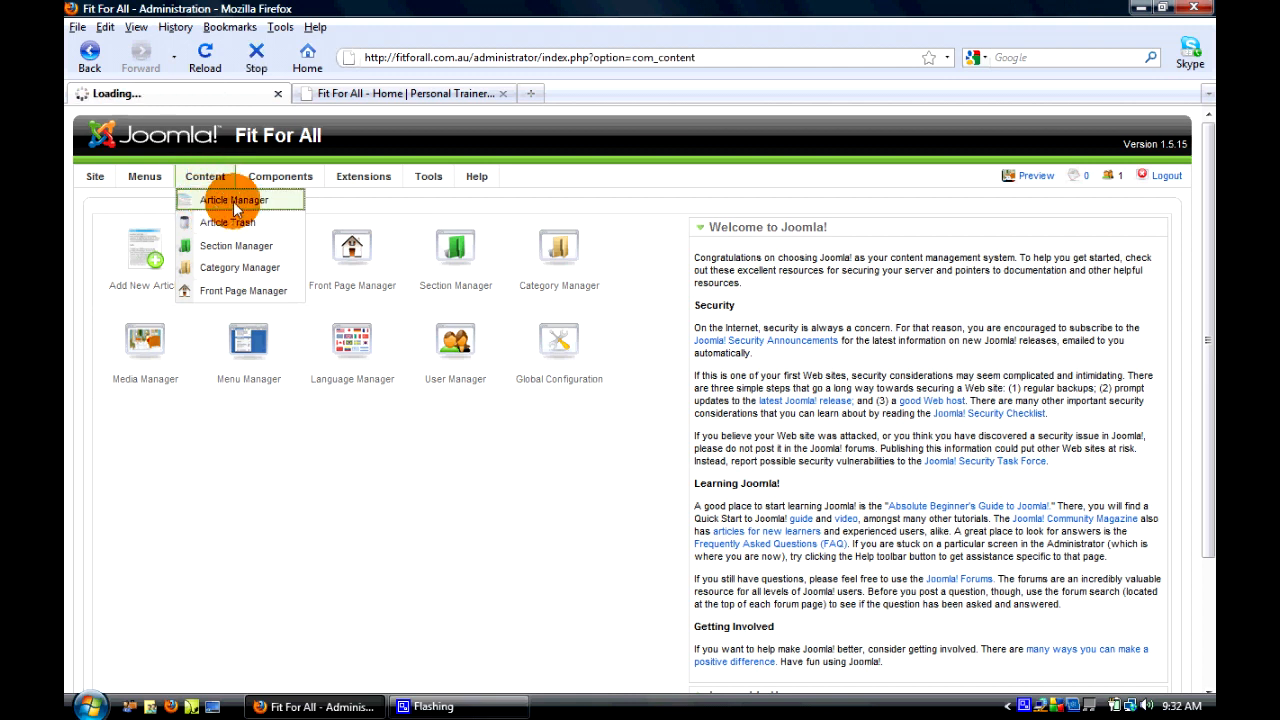
# View the live Fit 4 You page, then open the 'You' article for editing in Article Manager
pyautogui.click(232, 200)
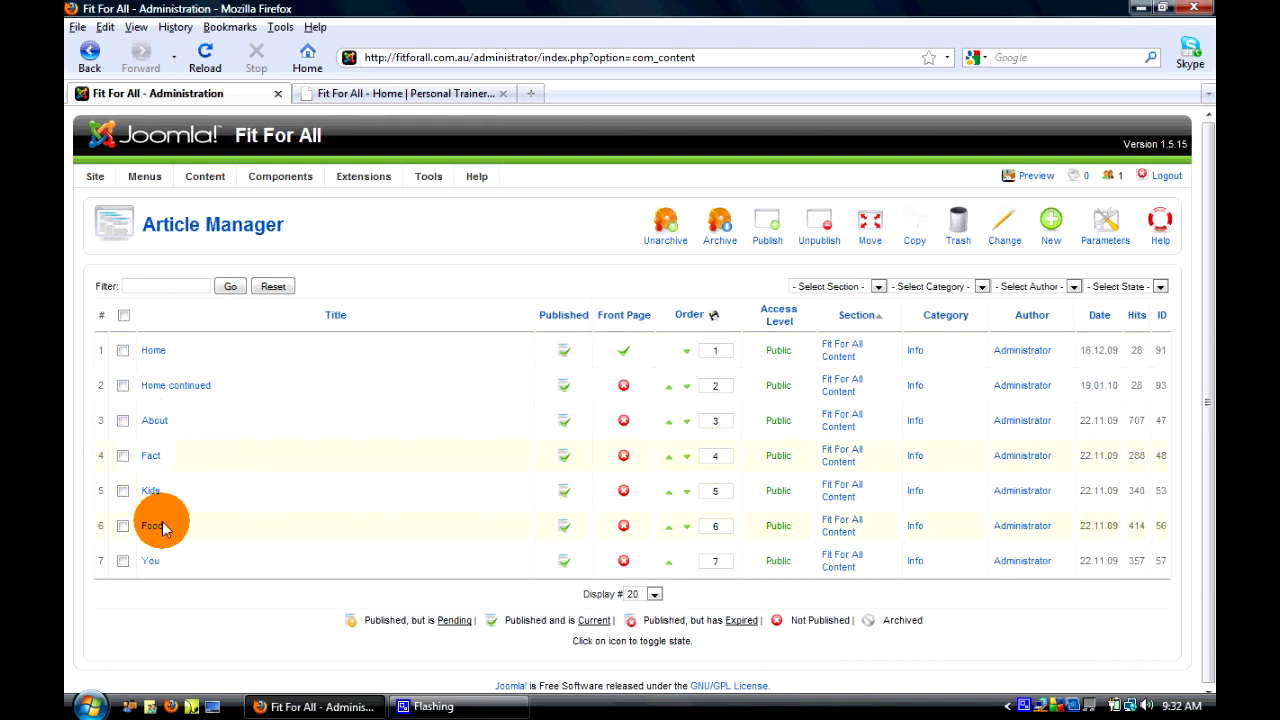
pyautogui.click(400, 94)
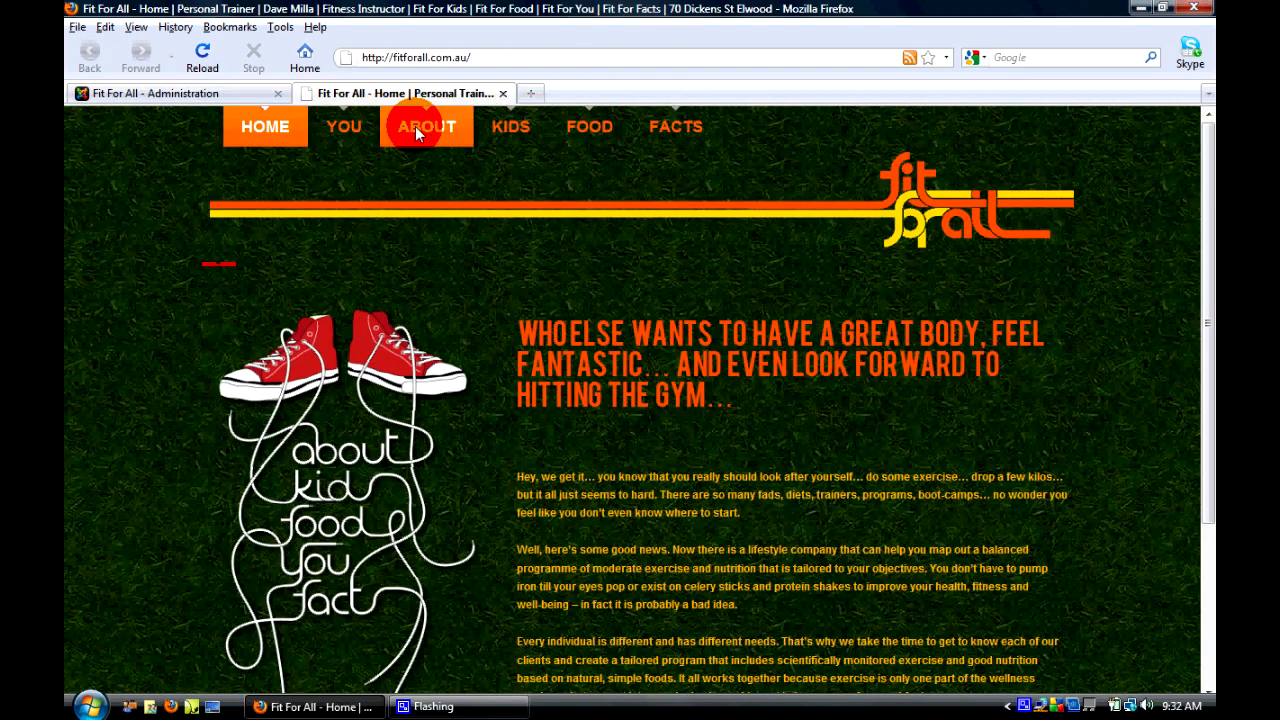
pyautogui.moveTo(344, 126)
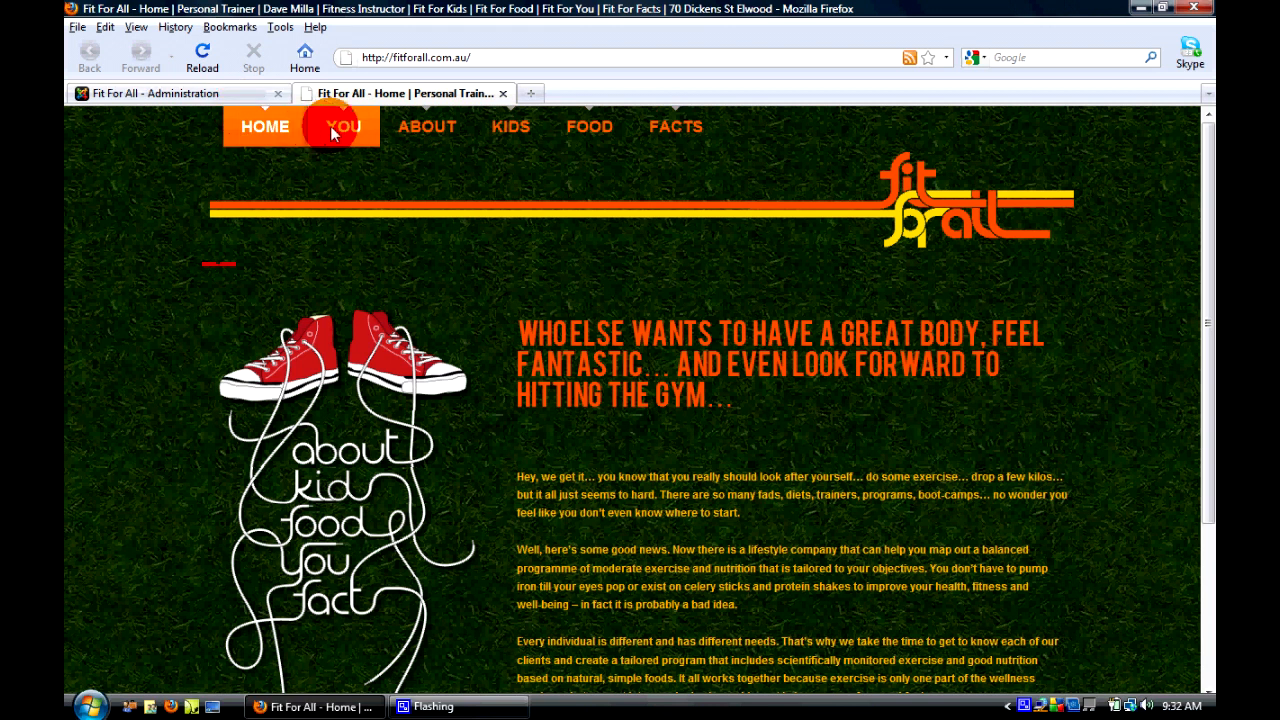
pyautogui.click(344, 126)
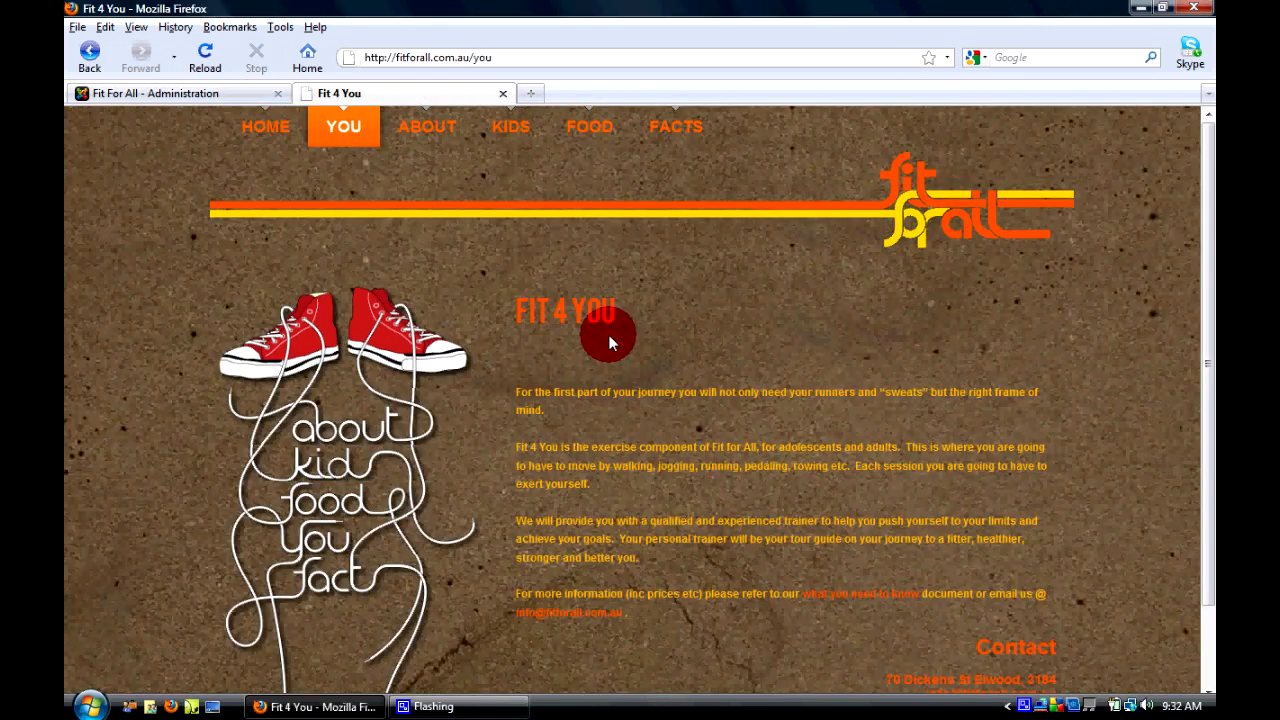
pyautogui.click(176, 94)
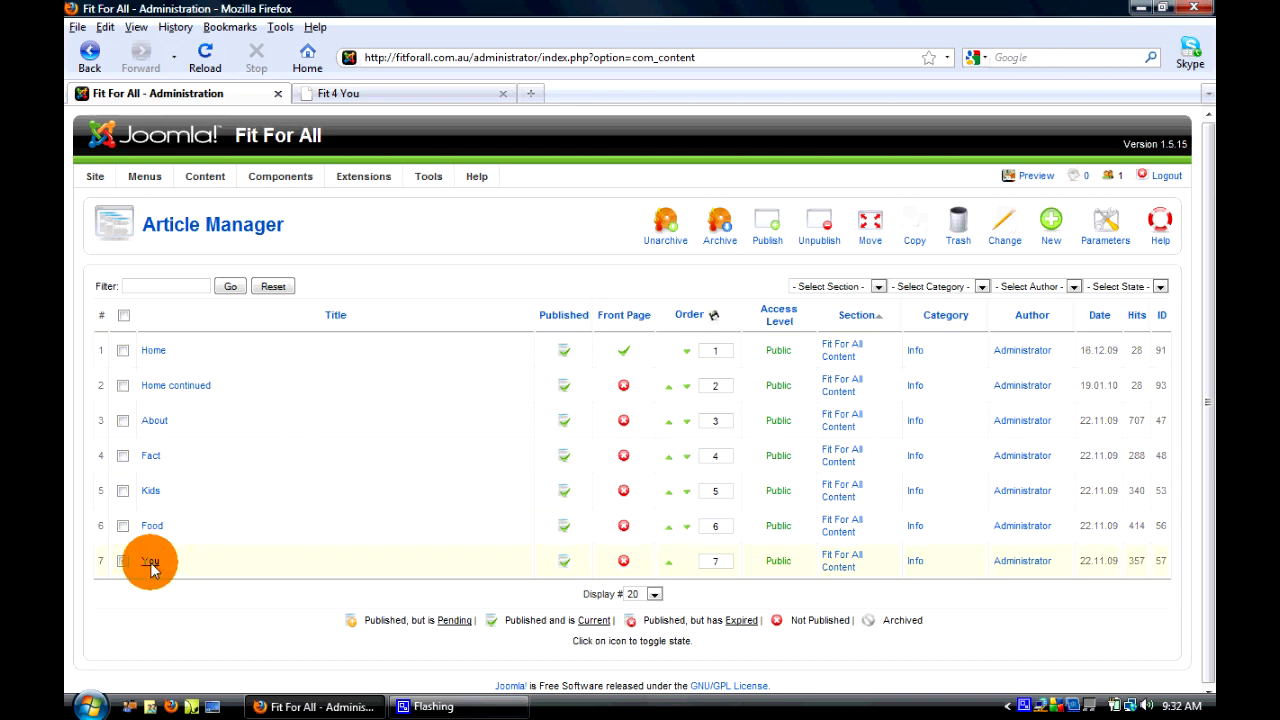
pyautogui.click(148, 560)
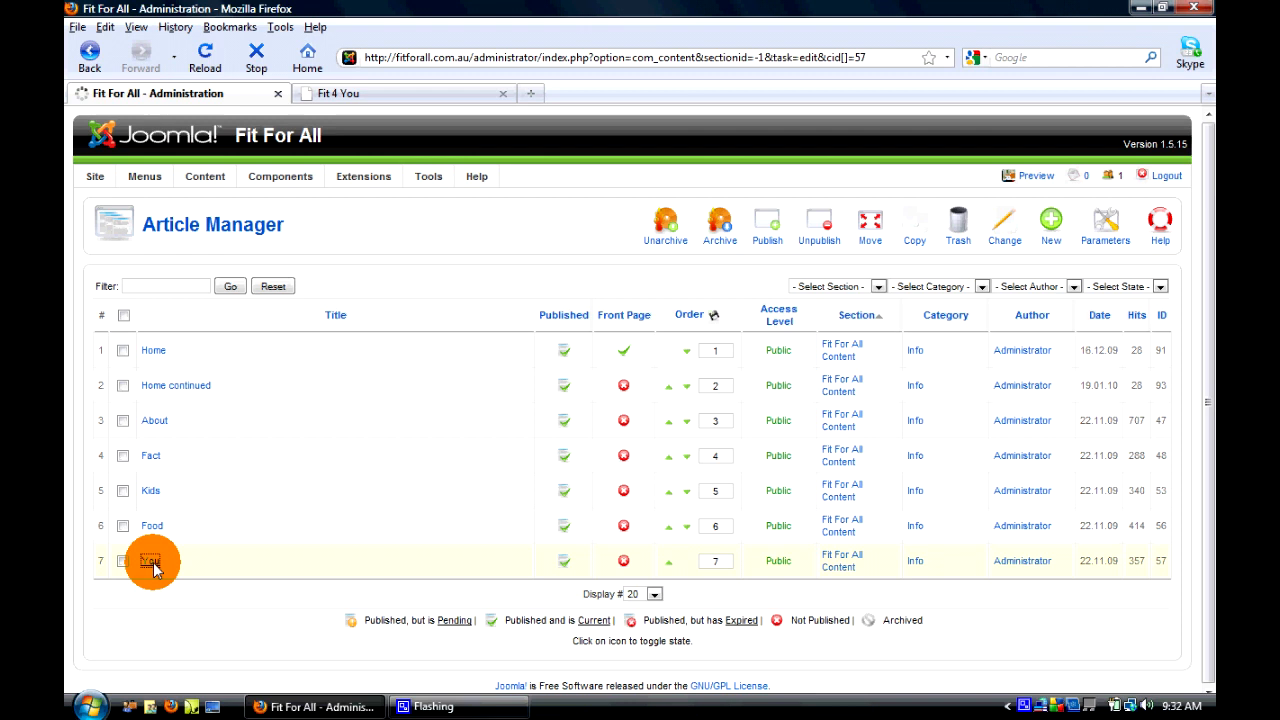
# Add a 'Hi there,' greeting below the Fit 4 You heading, apply, and confirm it on the reloaded live page
pyautogui.click(150, 560)
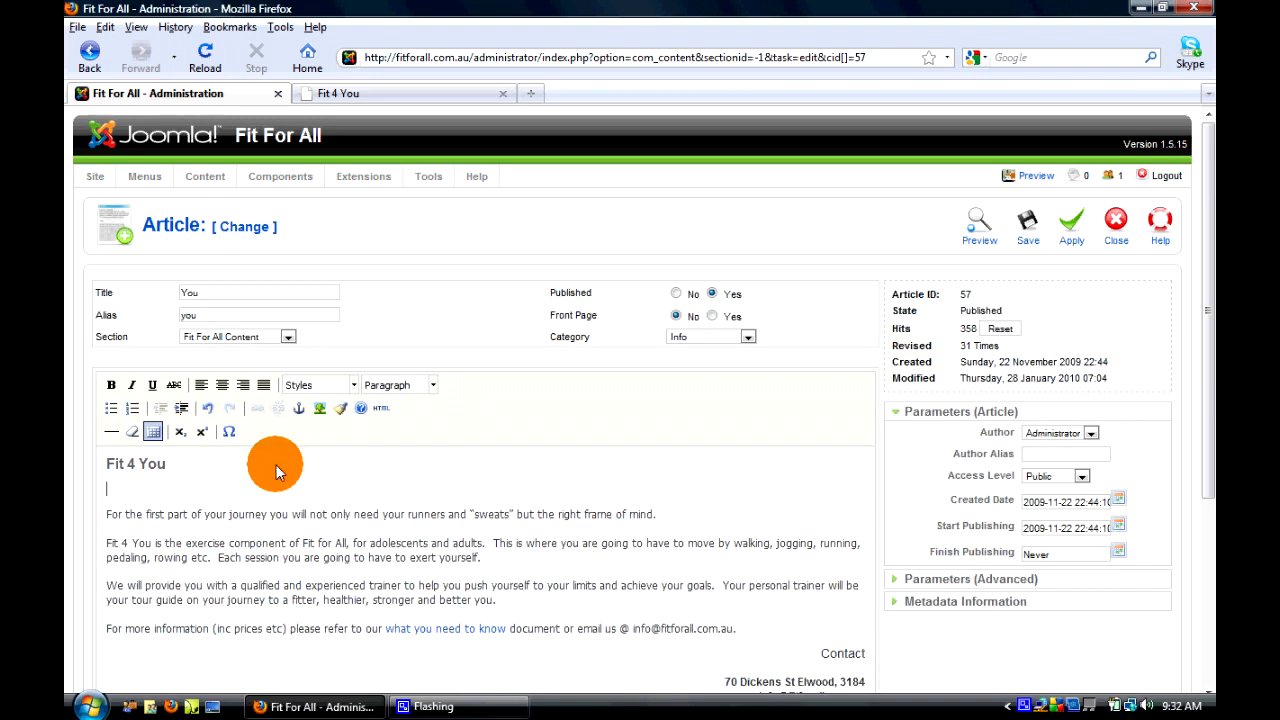
pyautogui.write('Hi there,')
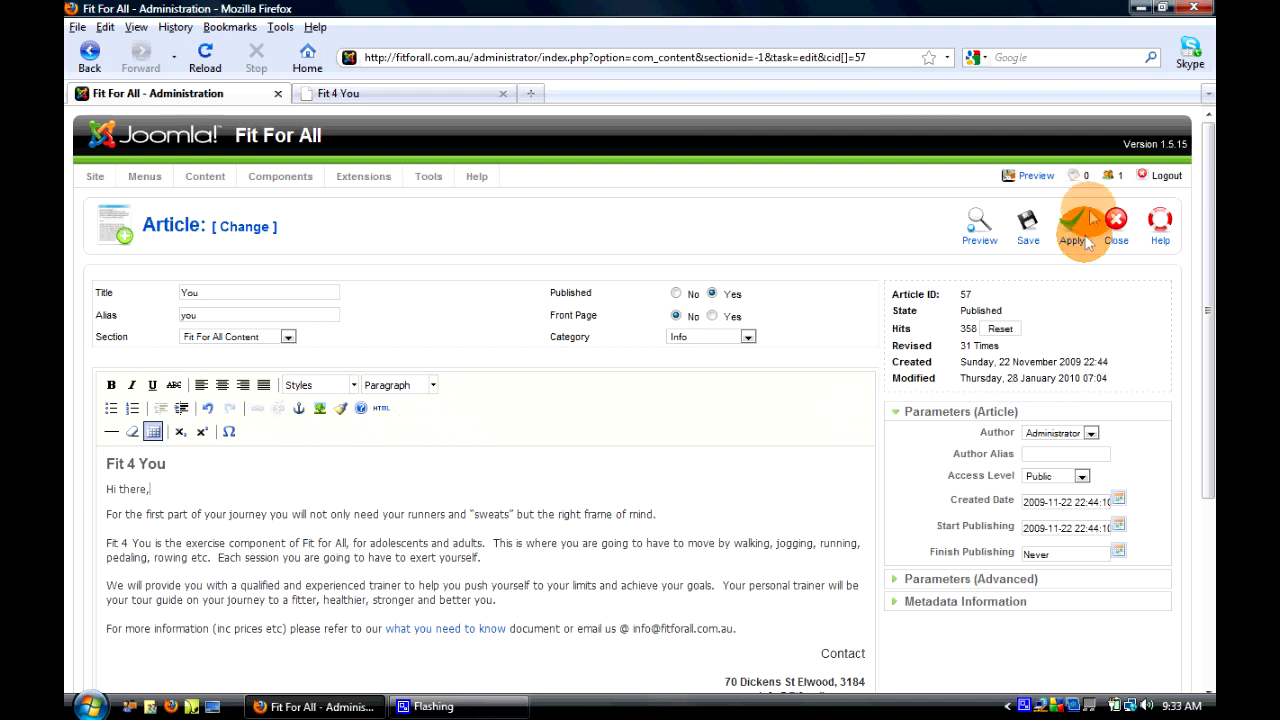
pyautogui.click(1072, 222)
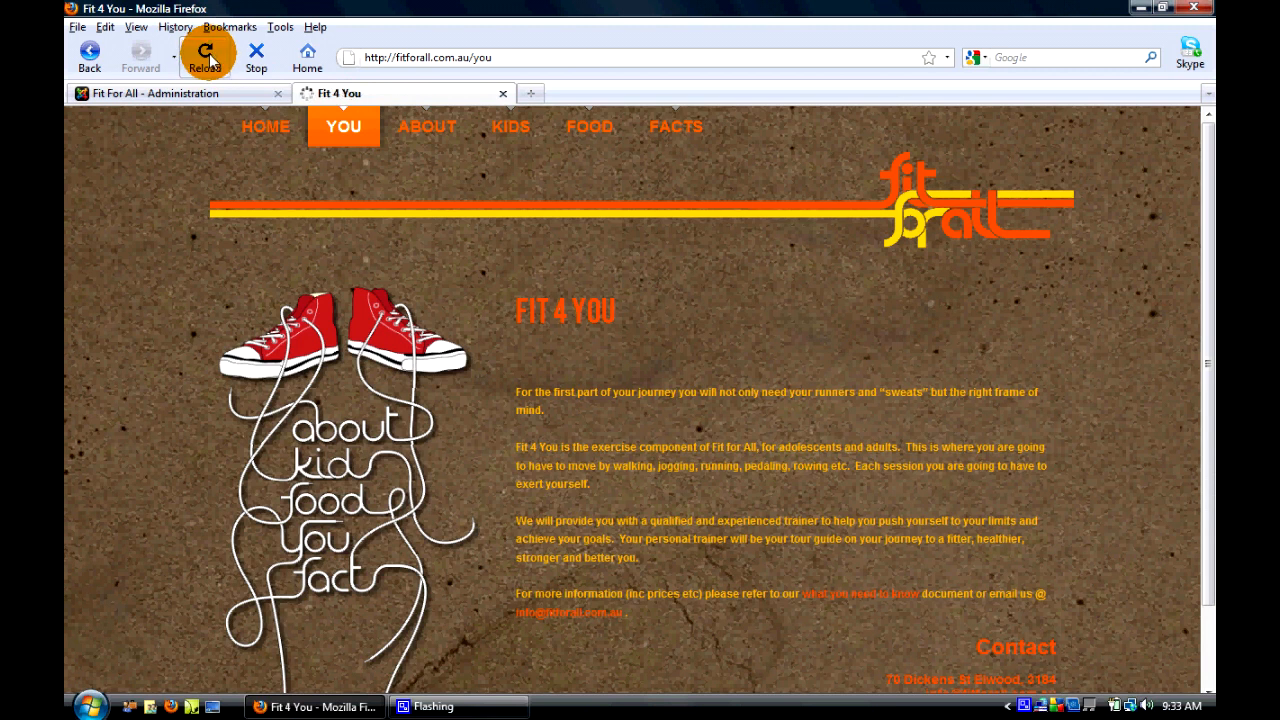
pyautogui.click(204, 54)
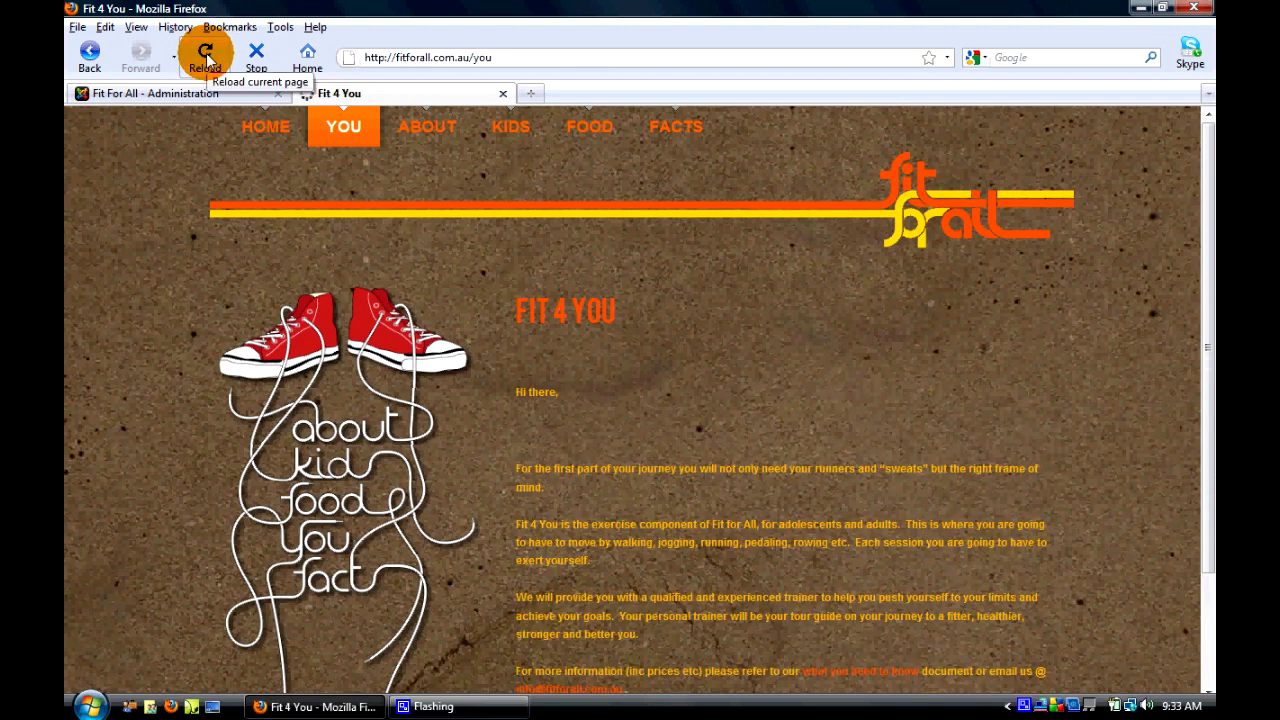
pyautogui.doubleClick(536, 390)
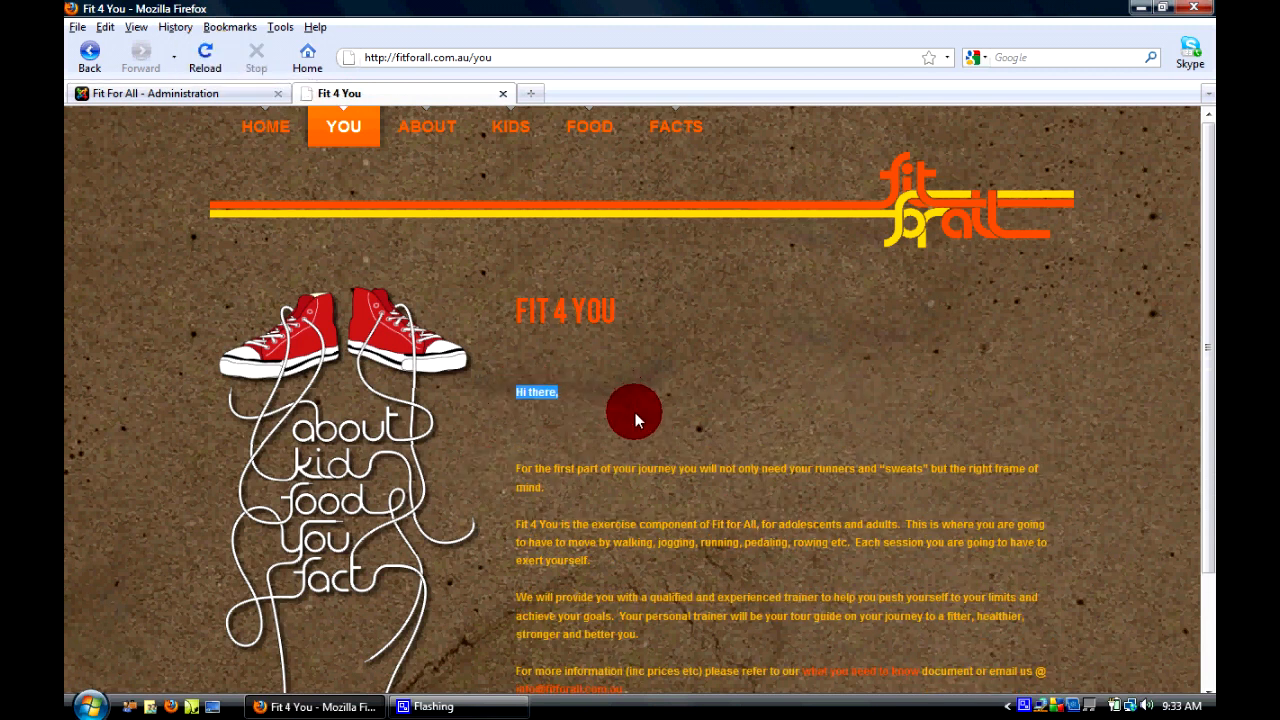
pyautogui.click(156, 94)
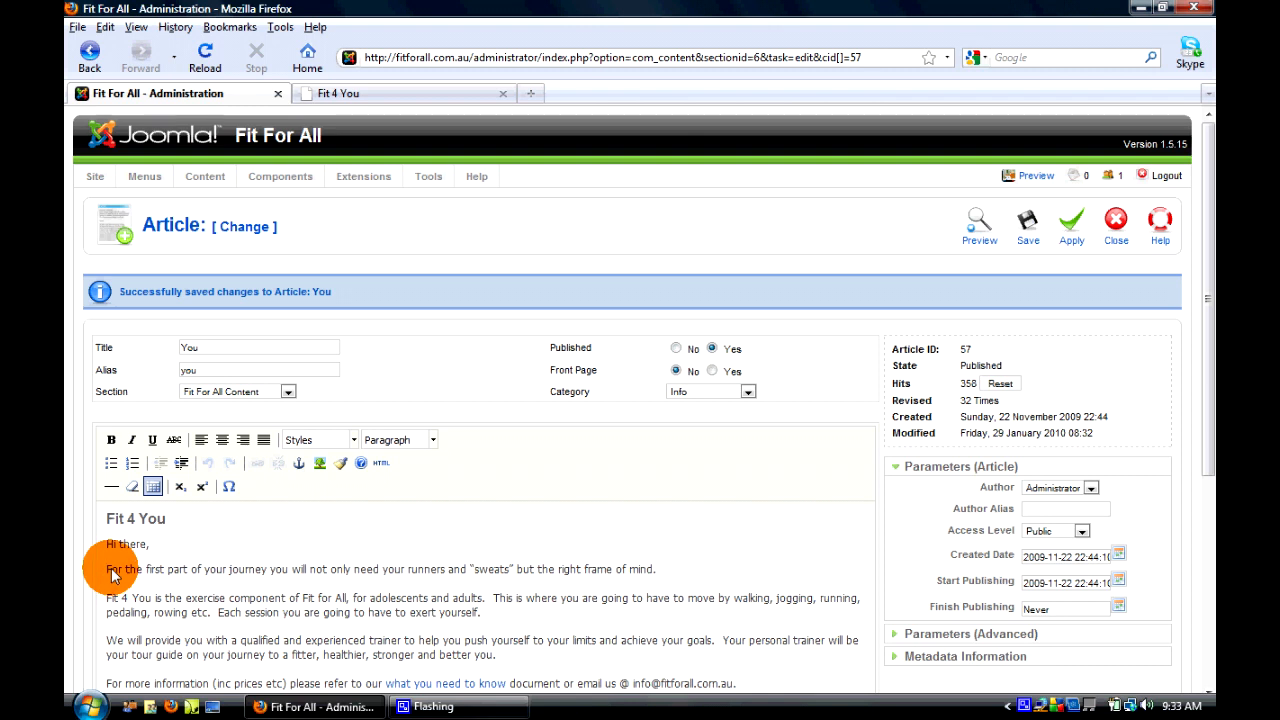
# In the Image window, browse the photos folder and choose wallpaper_8592.jpg without uploading a new file
pyautogui.scroll(-3)
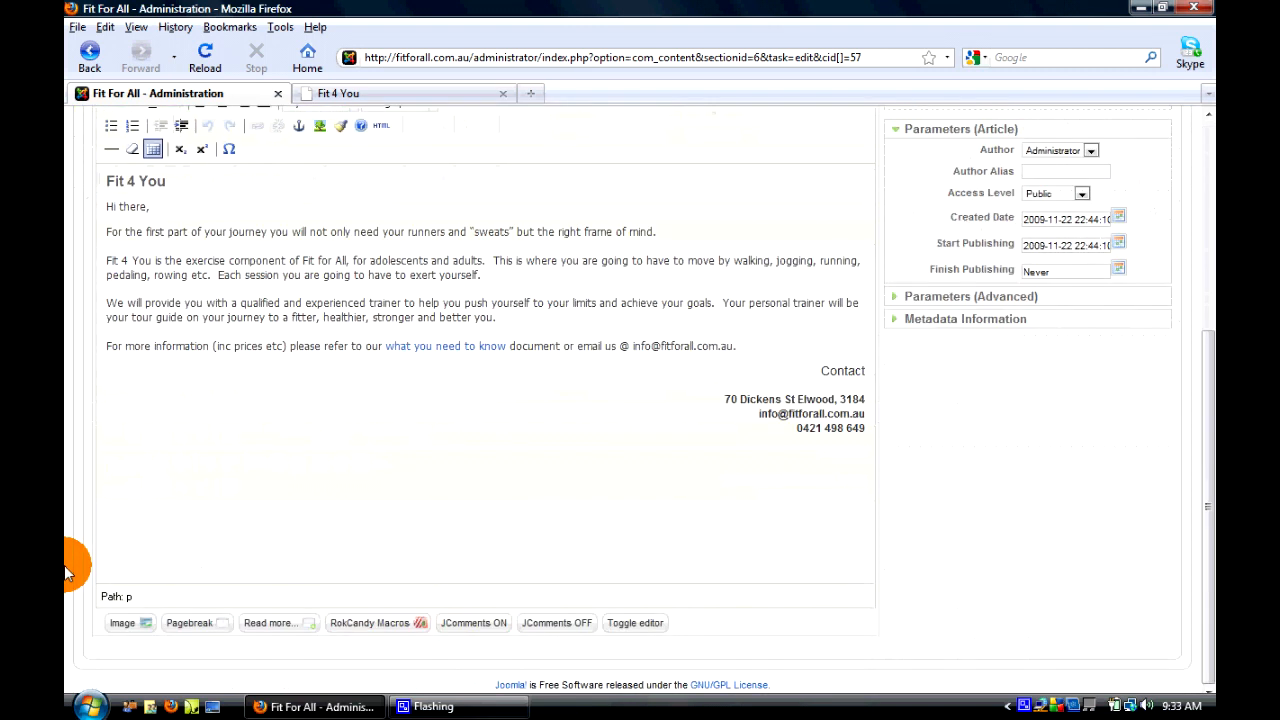
pyautogui.click(122, 622)
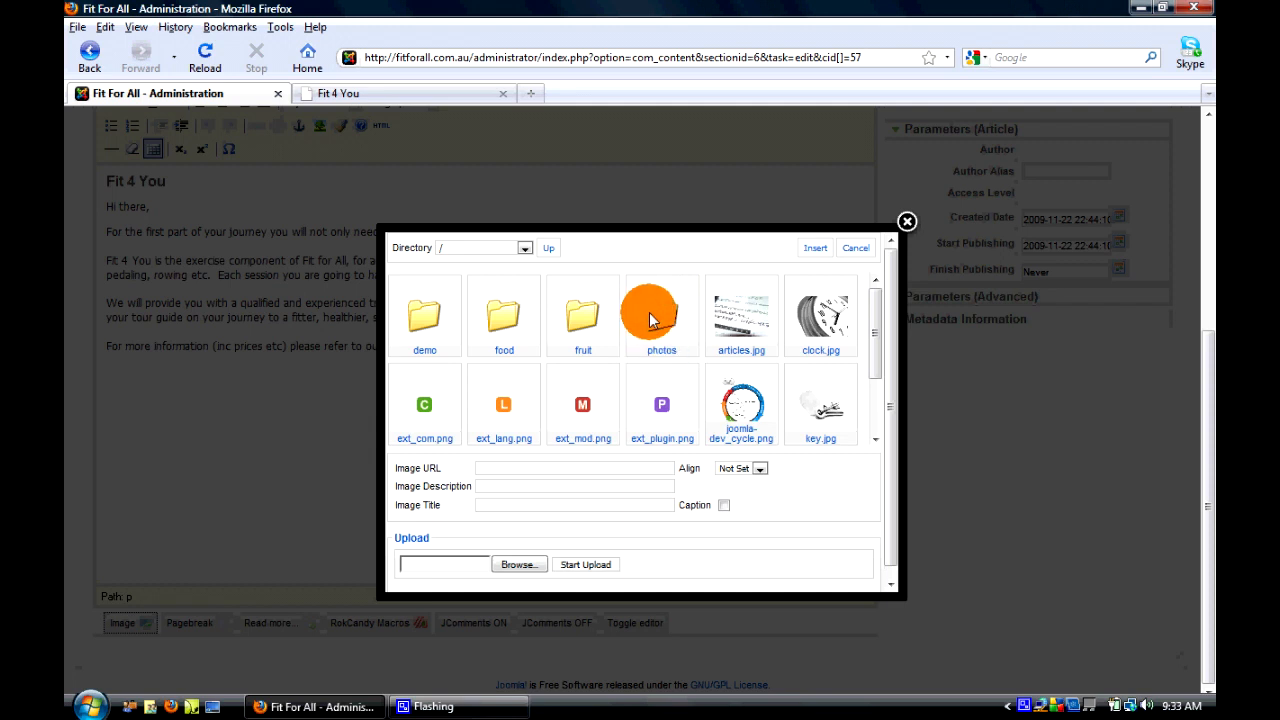
pyautogui.moveTo(660, 318)
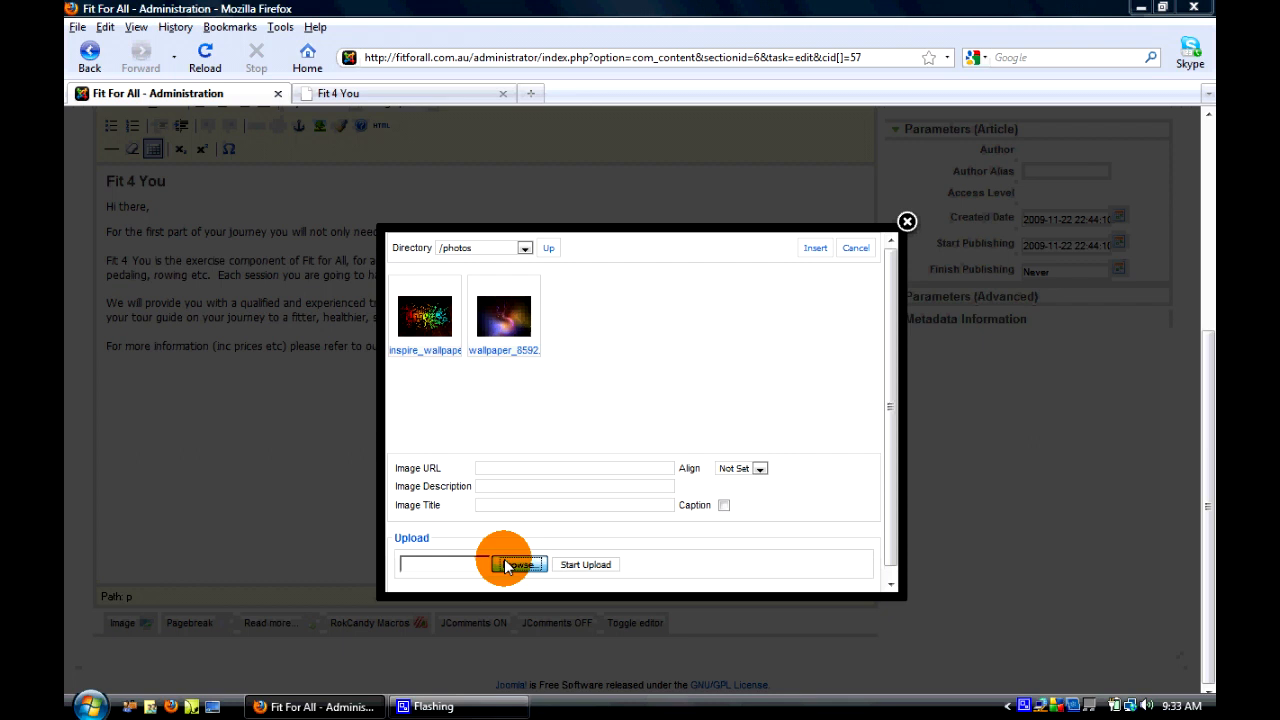
pyautogui.click(520, 564)
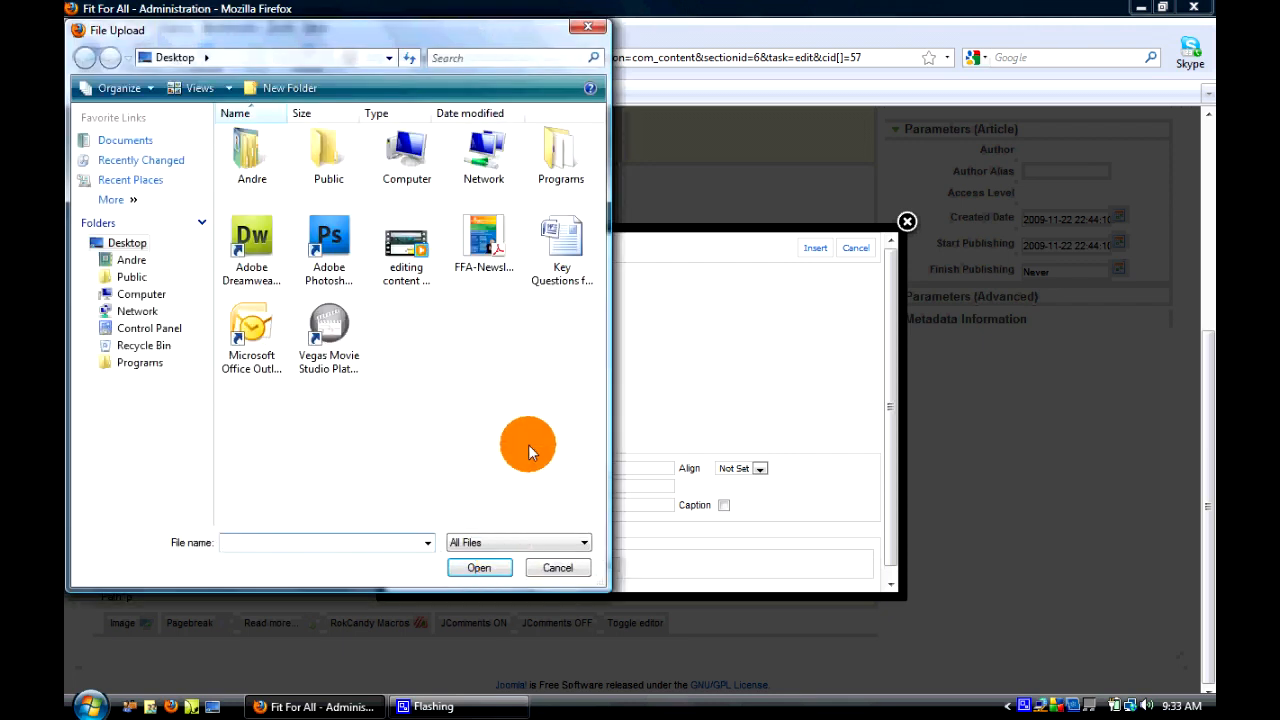
pyautogui.click(556, 568)
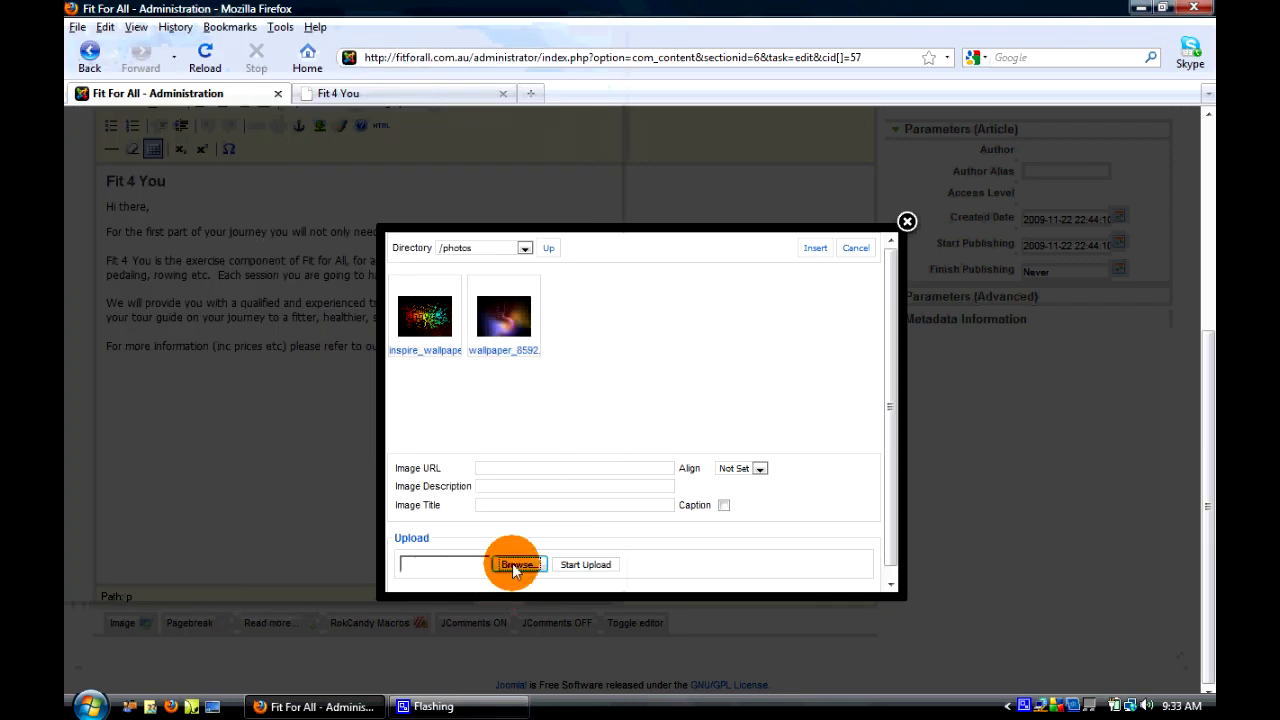
pyautogui.click(516, 564)
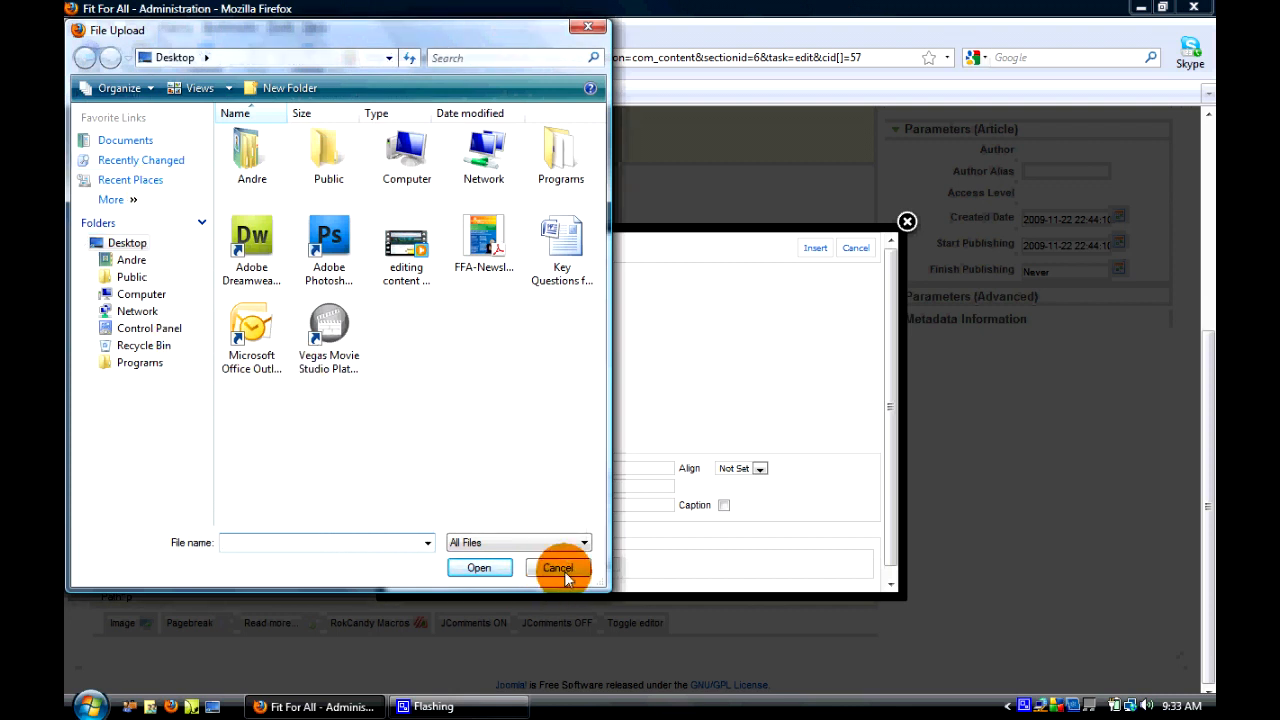
pyautogui.click(558, 568)
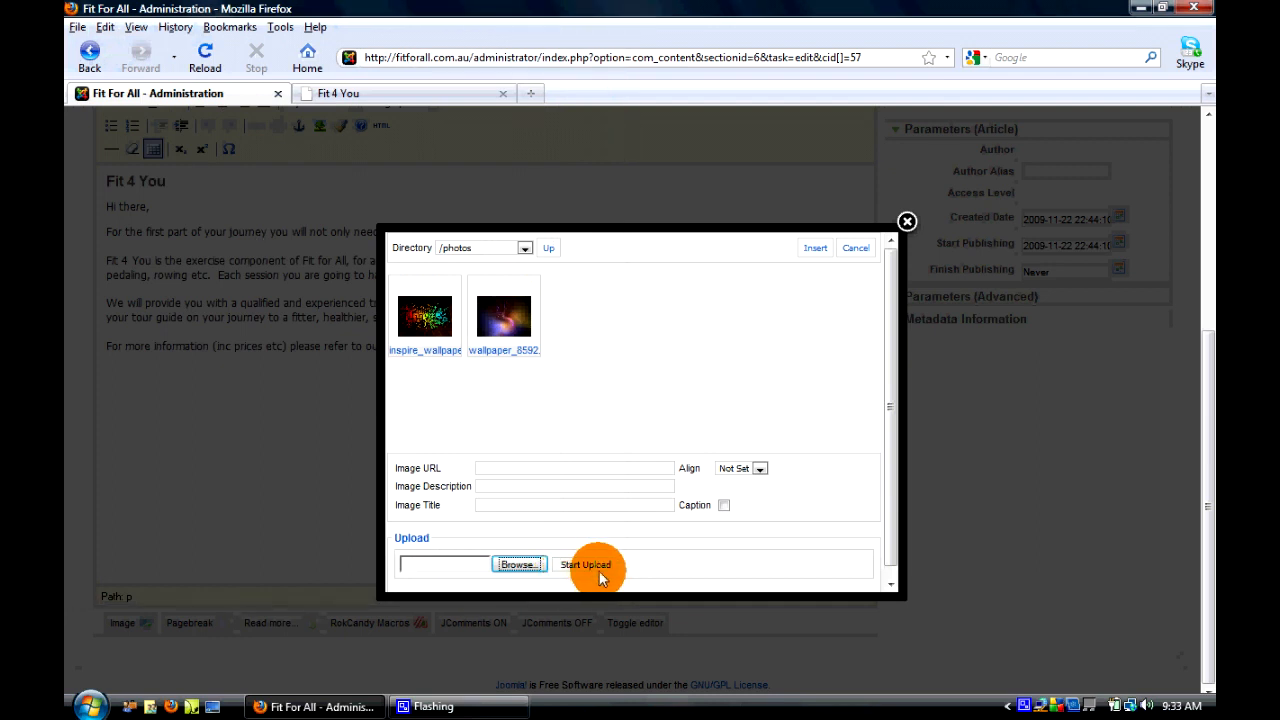
pyautogui.moveTo(632, 282)
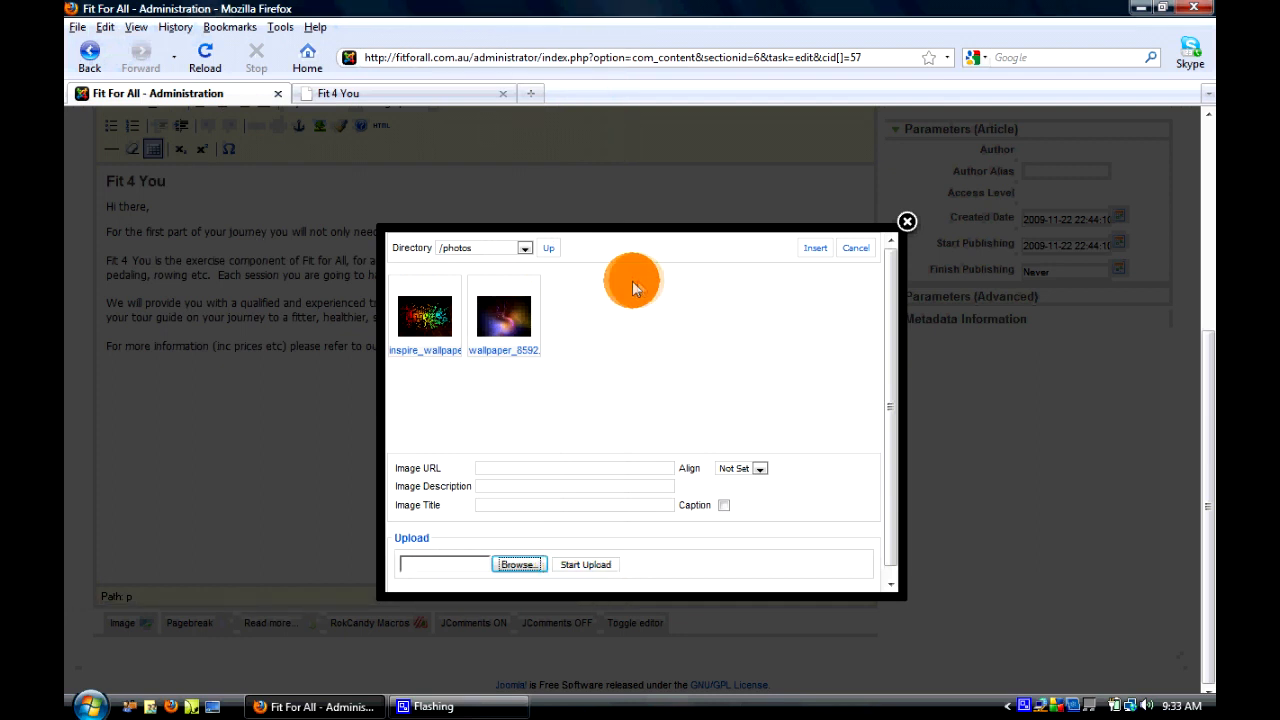
pyautogui.moveTo(404, 348)
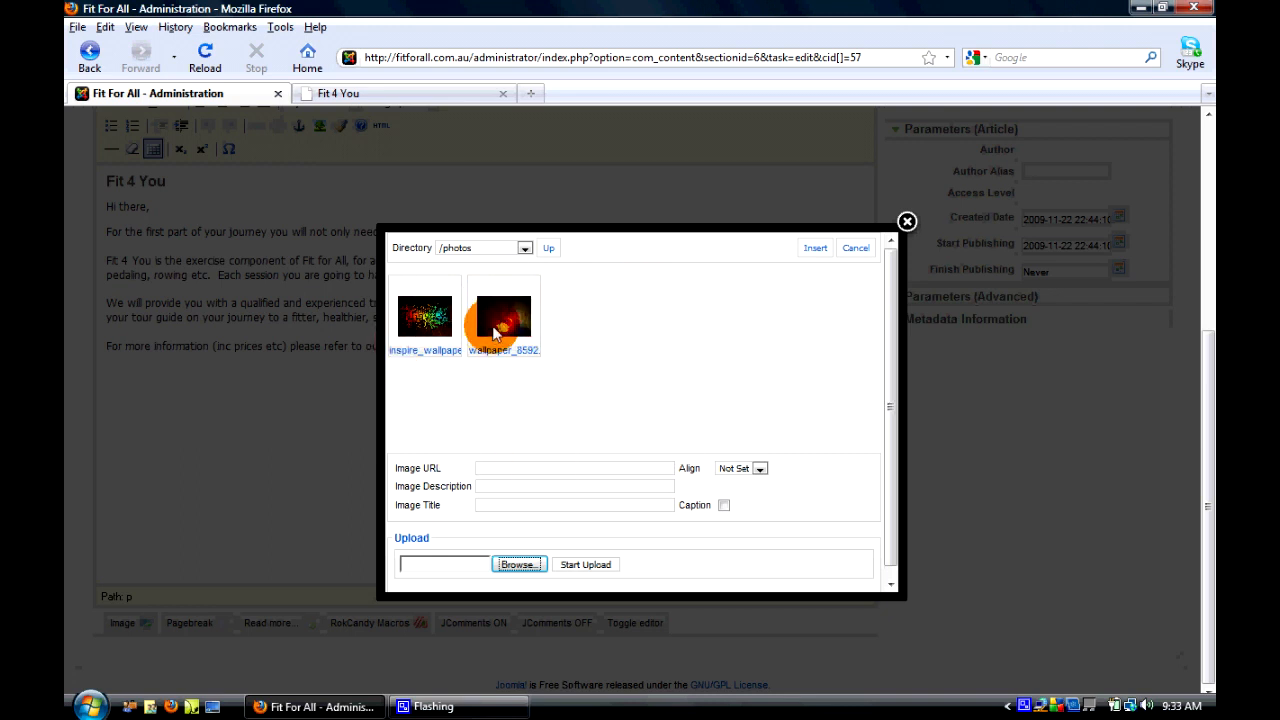
pyautogui.click(504, 318)
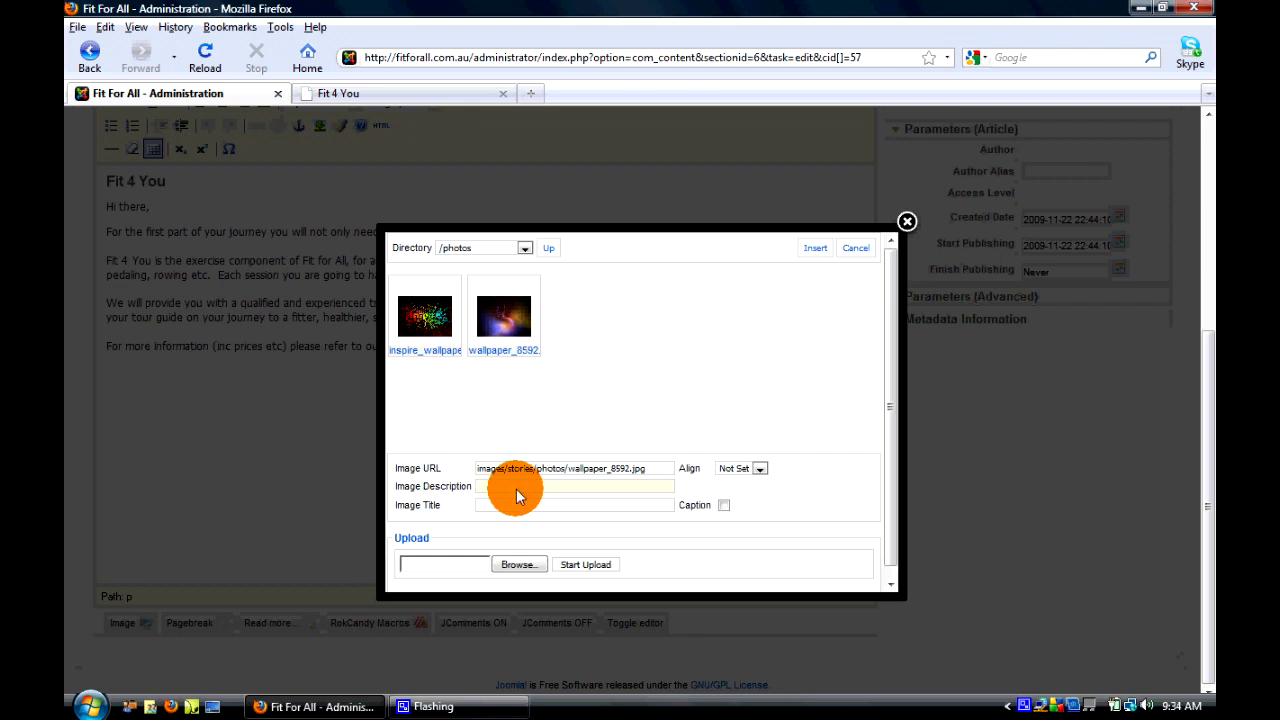
# Describe and title the image 'wall paper of space', align it left, and insert it into the article
pyautogui.write('wallpaper of')
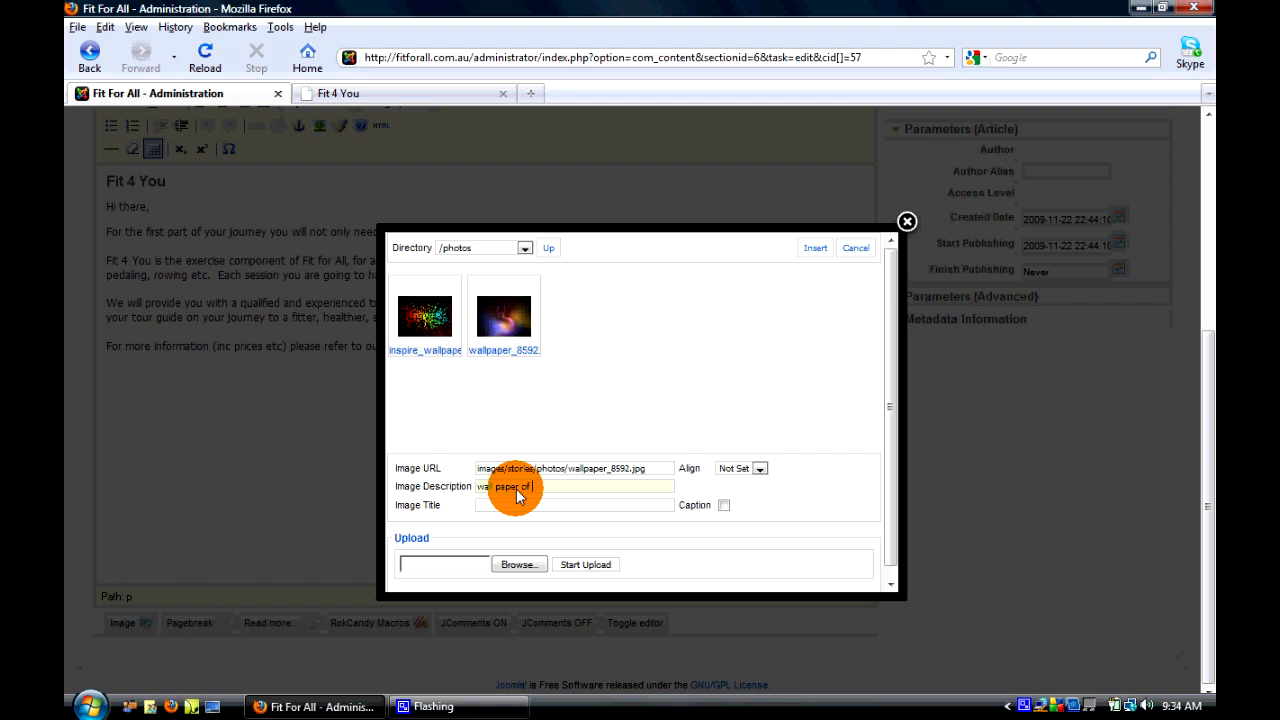
pyautogui.write('l')
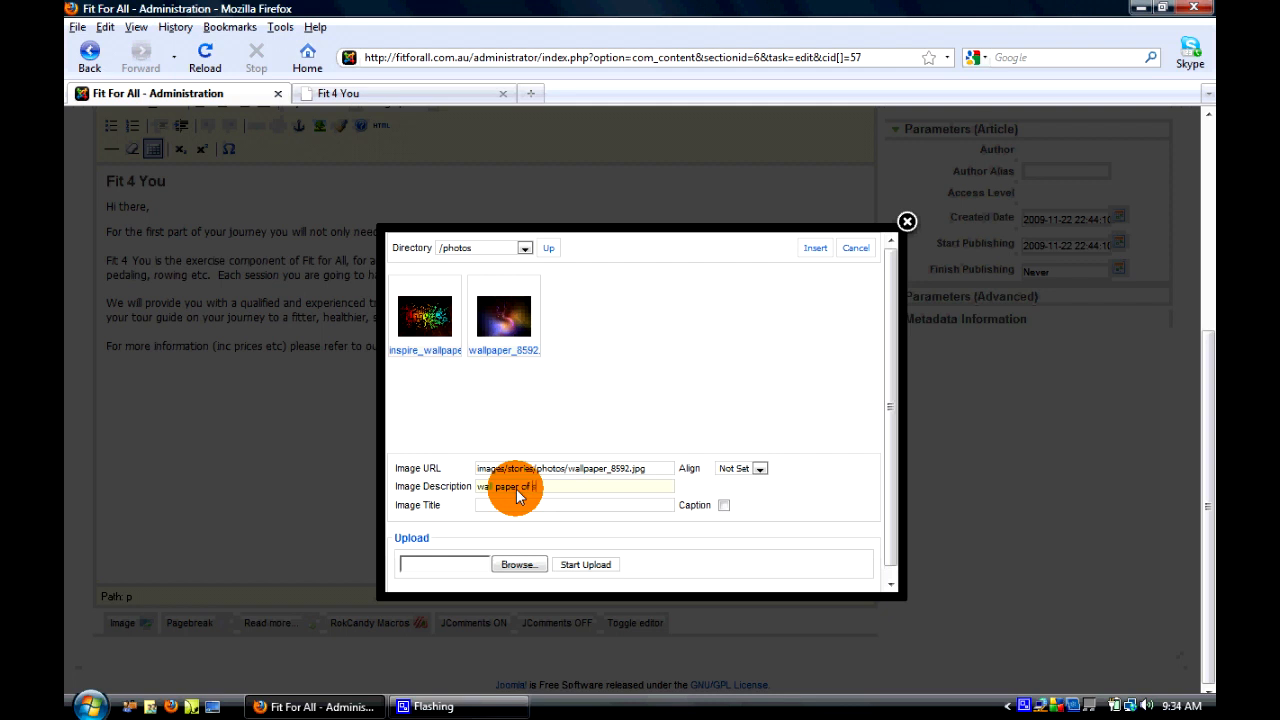
pyautogui.write('space')
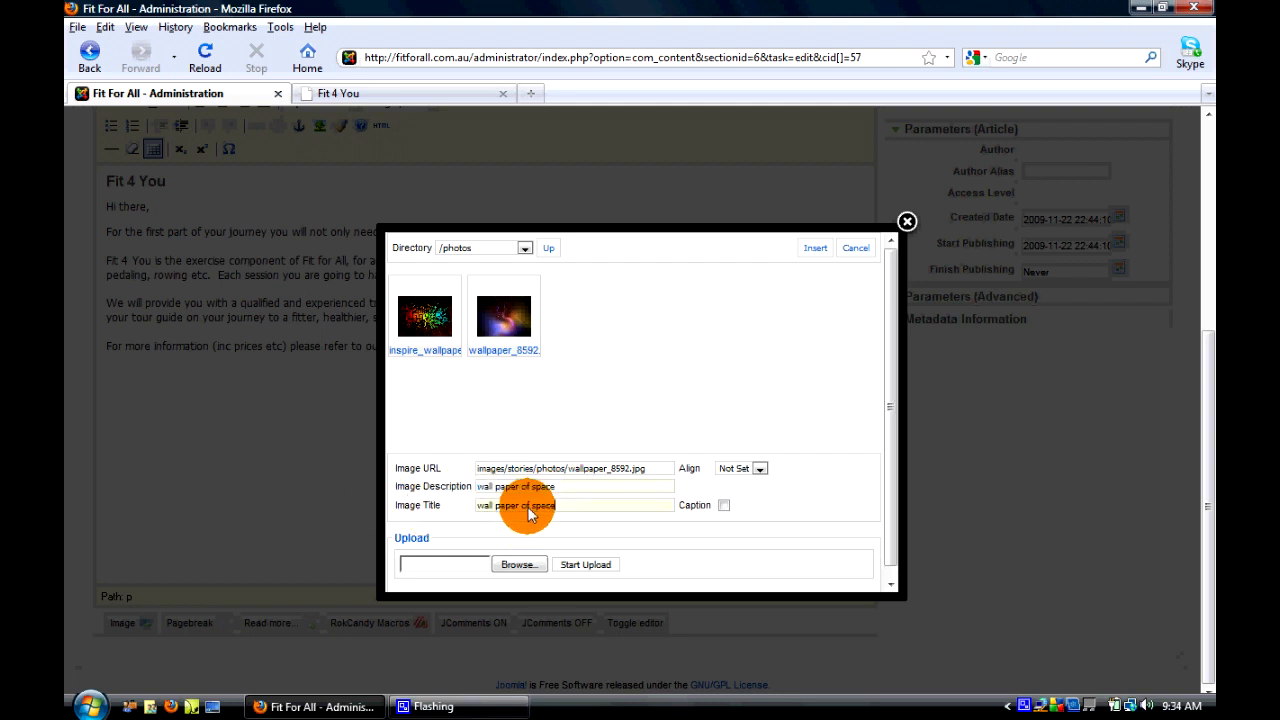
pyautogui.moveTo(760, 468)
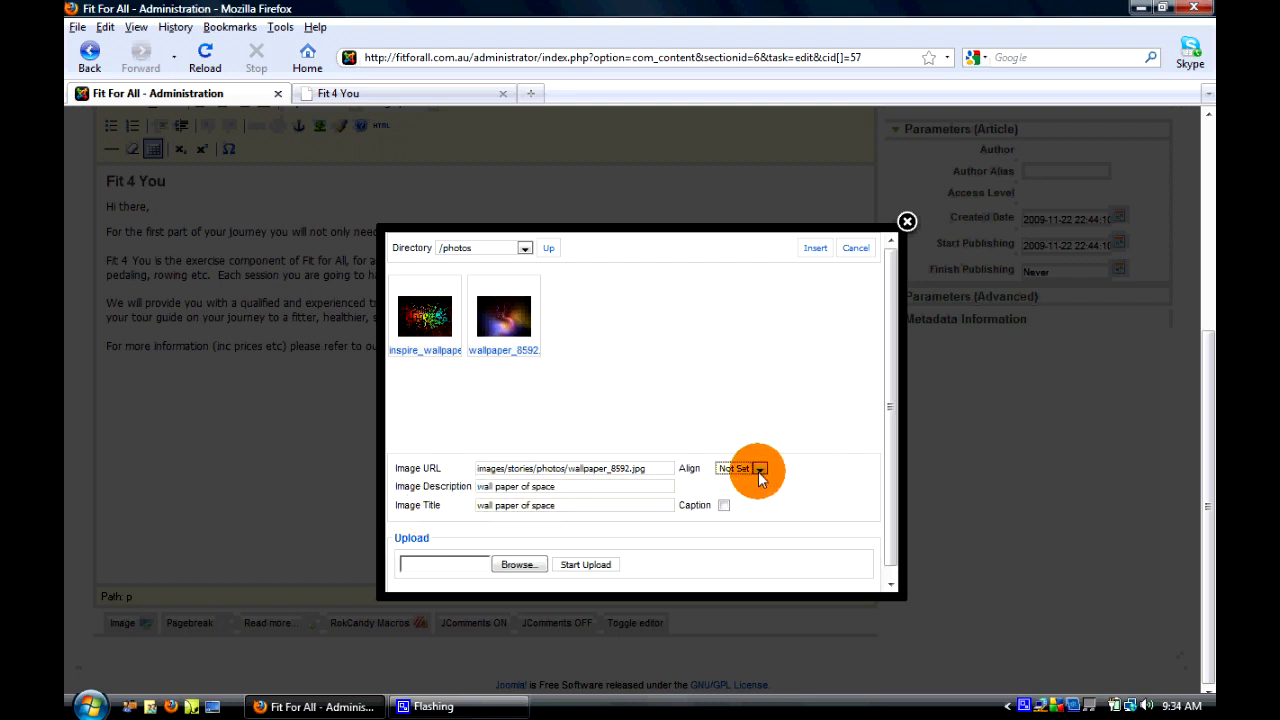
pyautogui.click(760, 468)
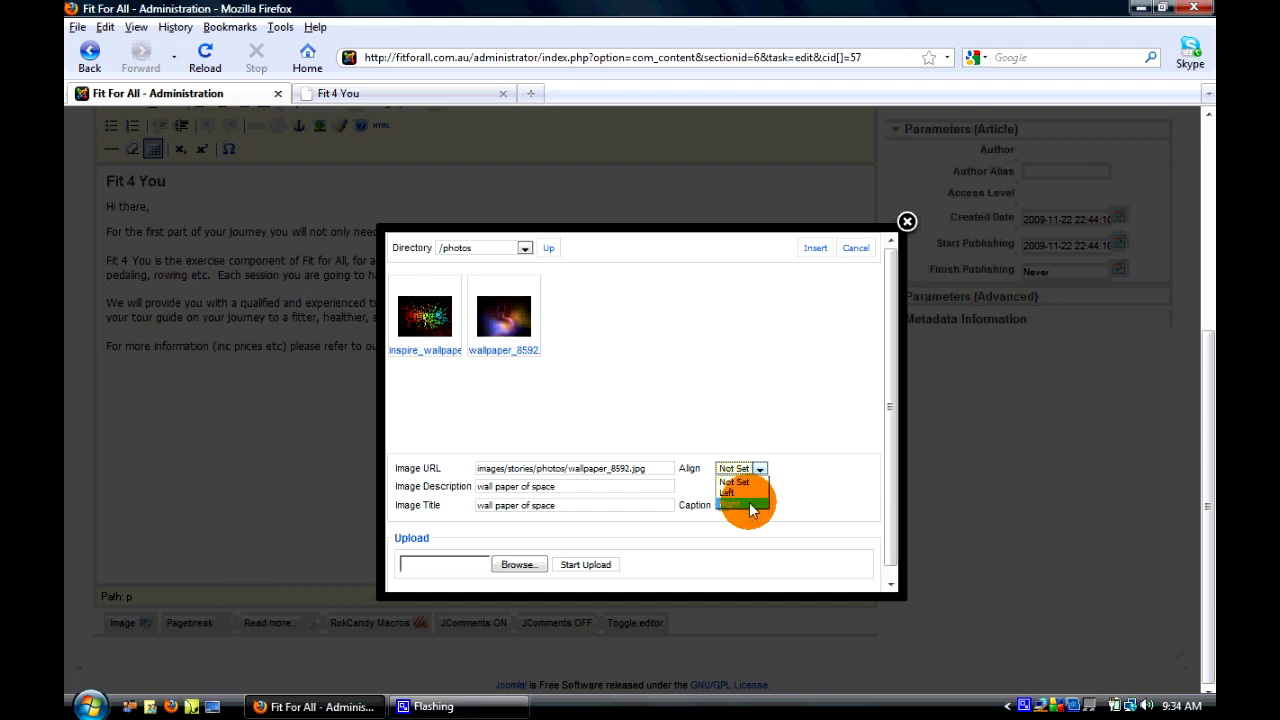
pyautogui.click(740, 468)
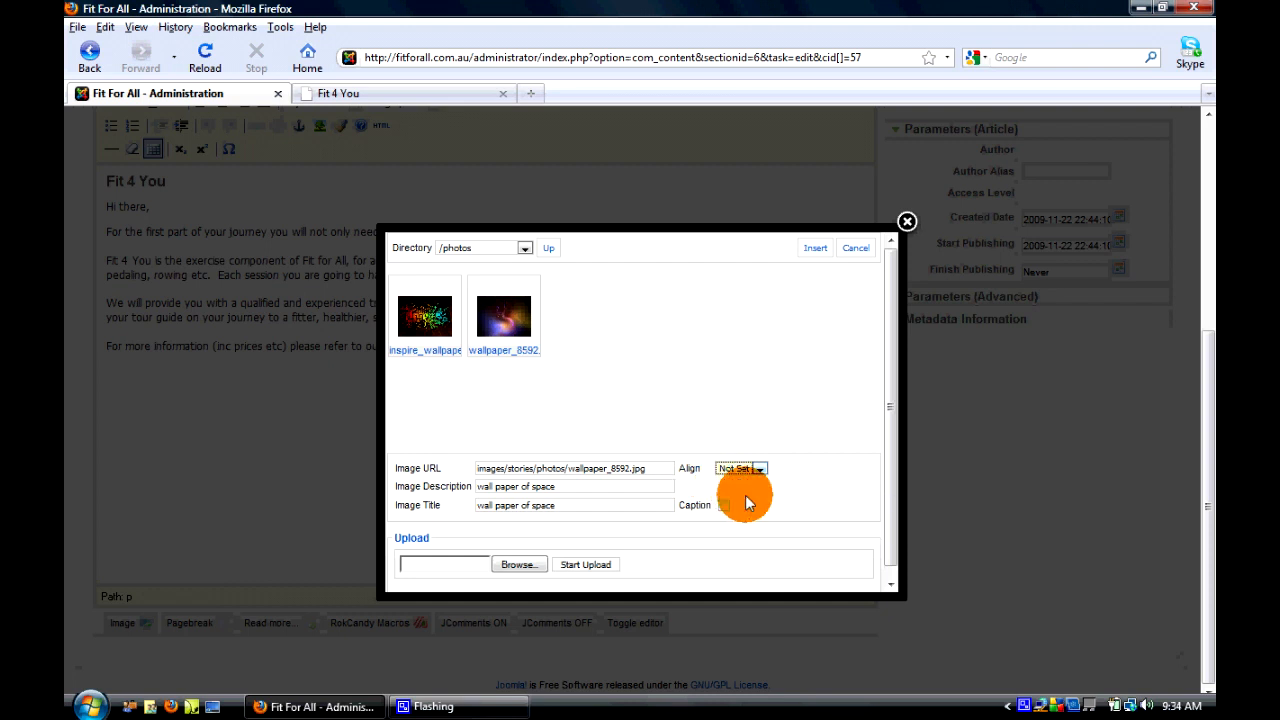
pyautogui.click(740, 468)
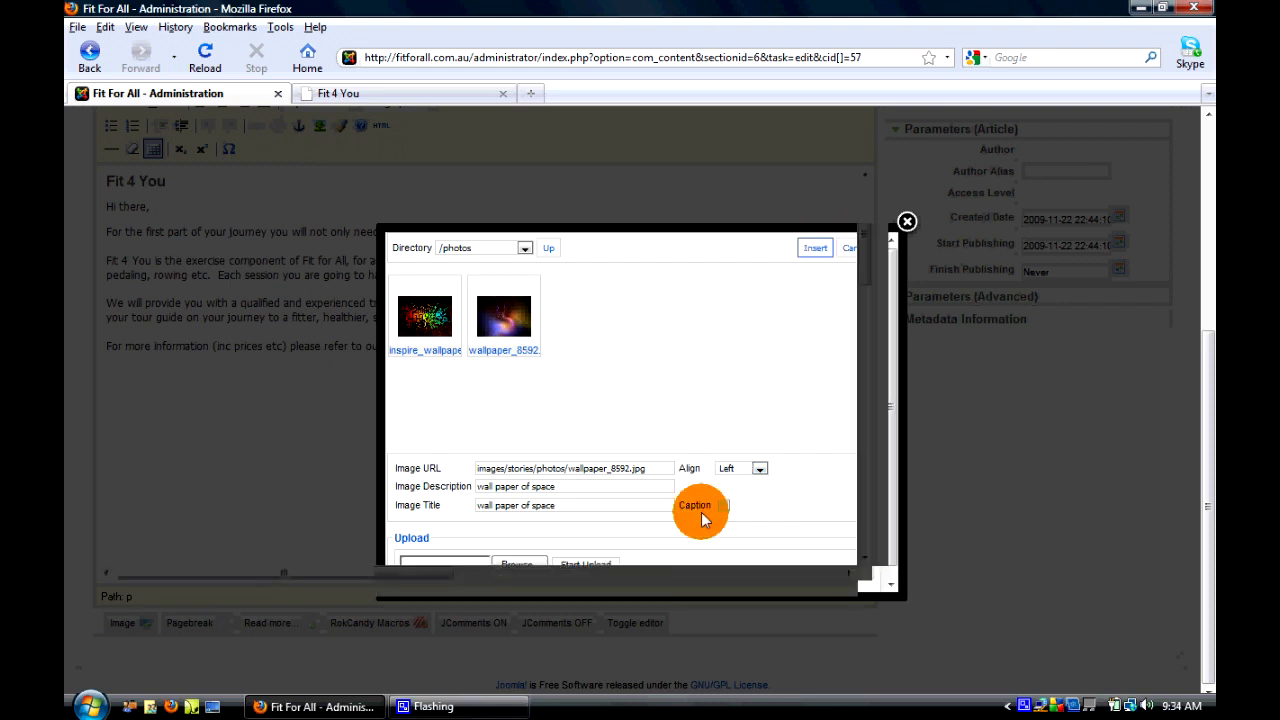
pyautogui.click(816, 248)
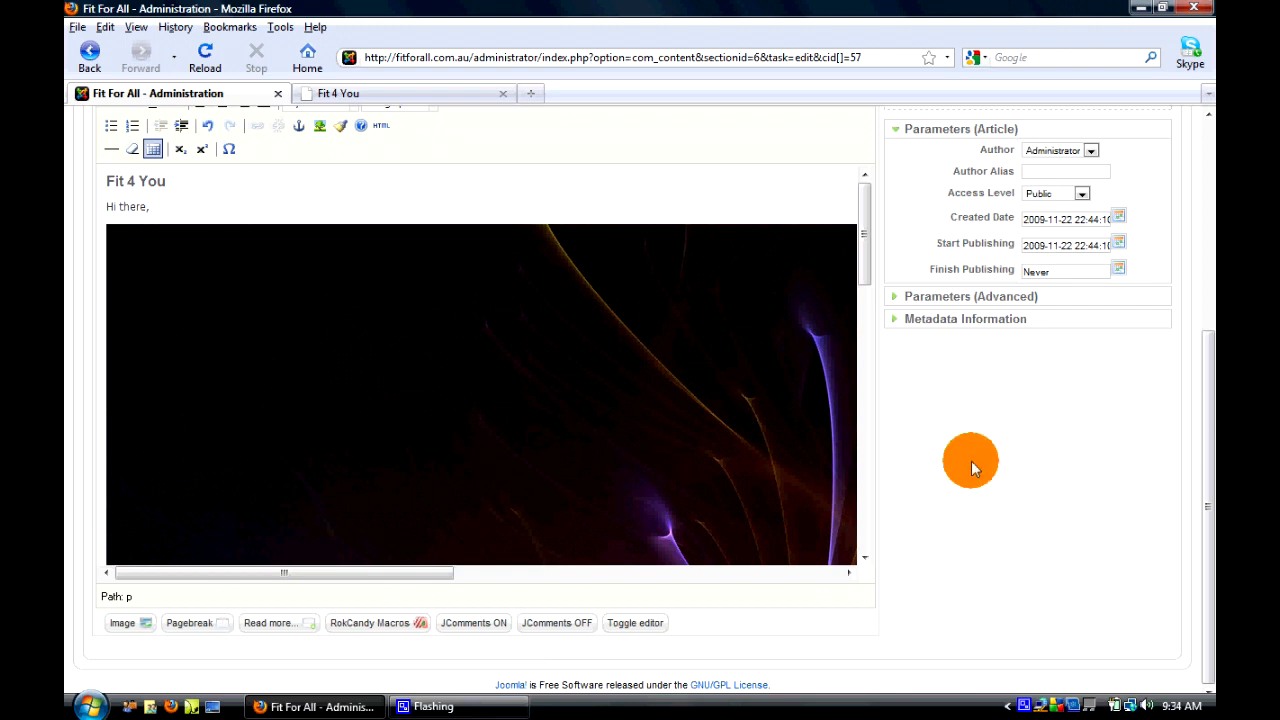
# Review the live Fit 4 You page with the new image, then return to the article editor
pyautogui.scroll(3)
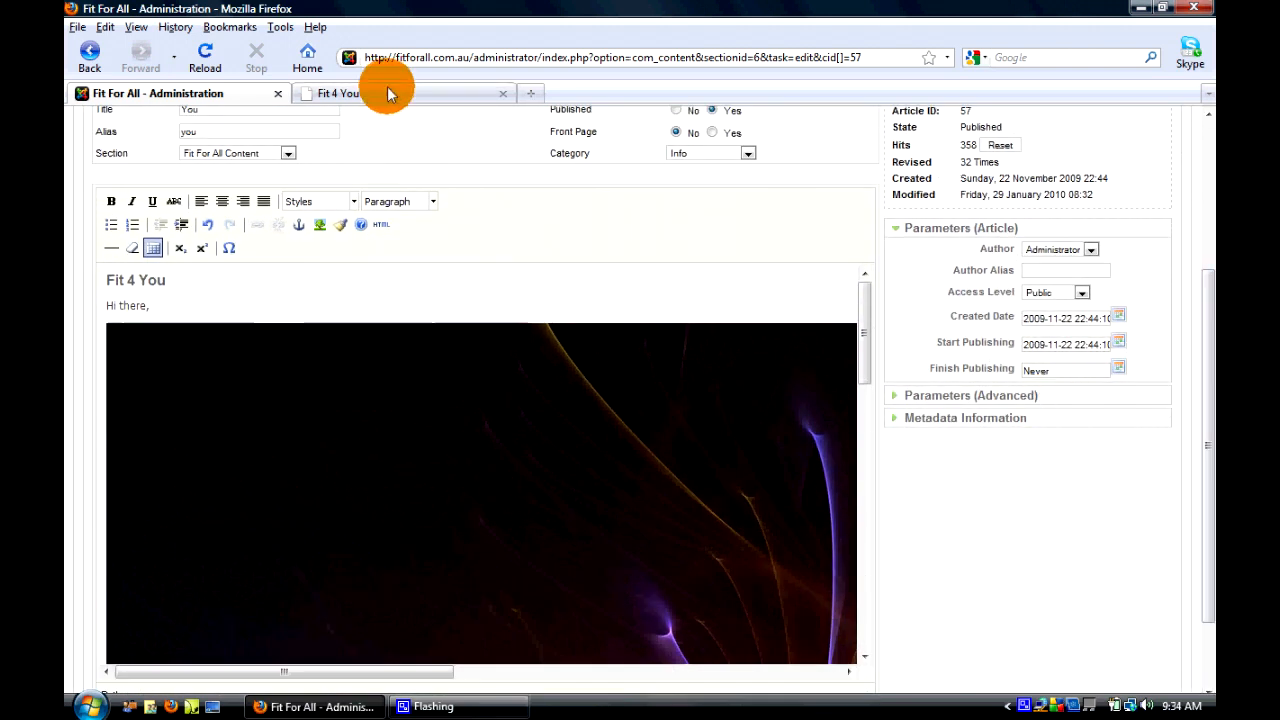
pyautogui.click(340, 94)
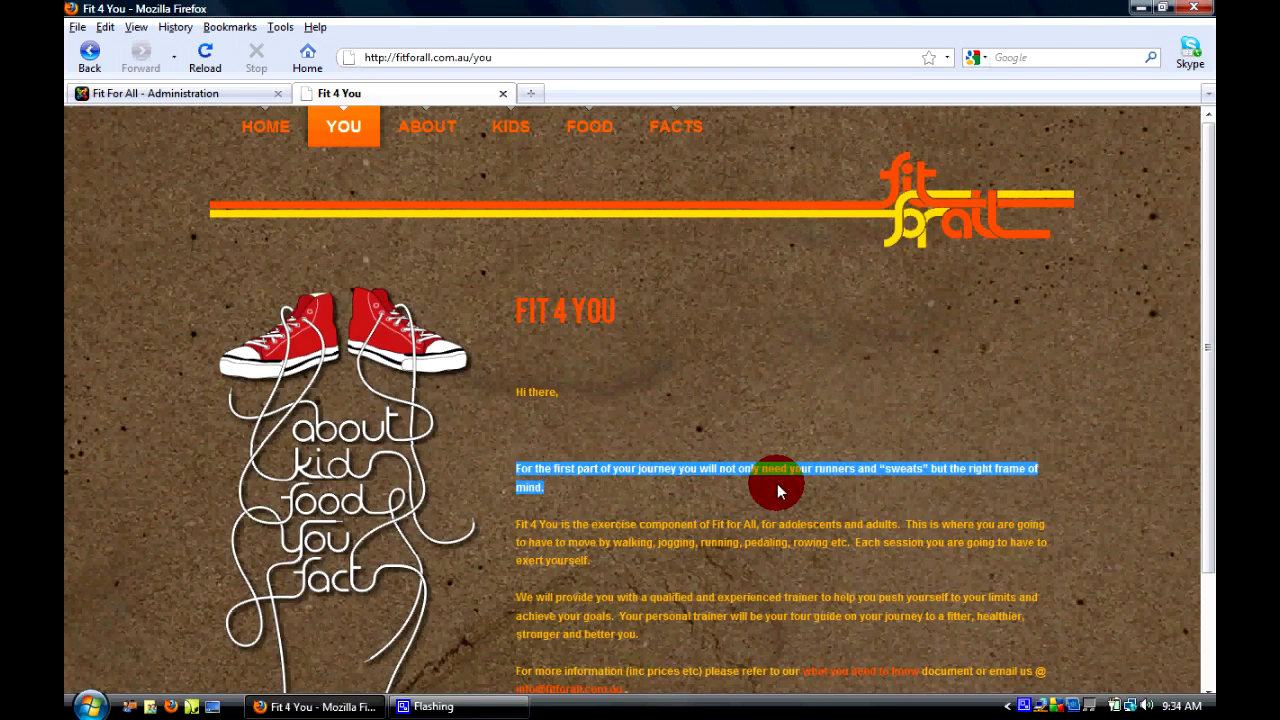
pyautogui.moveTo(636, 550)
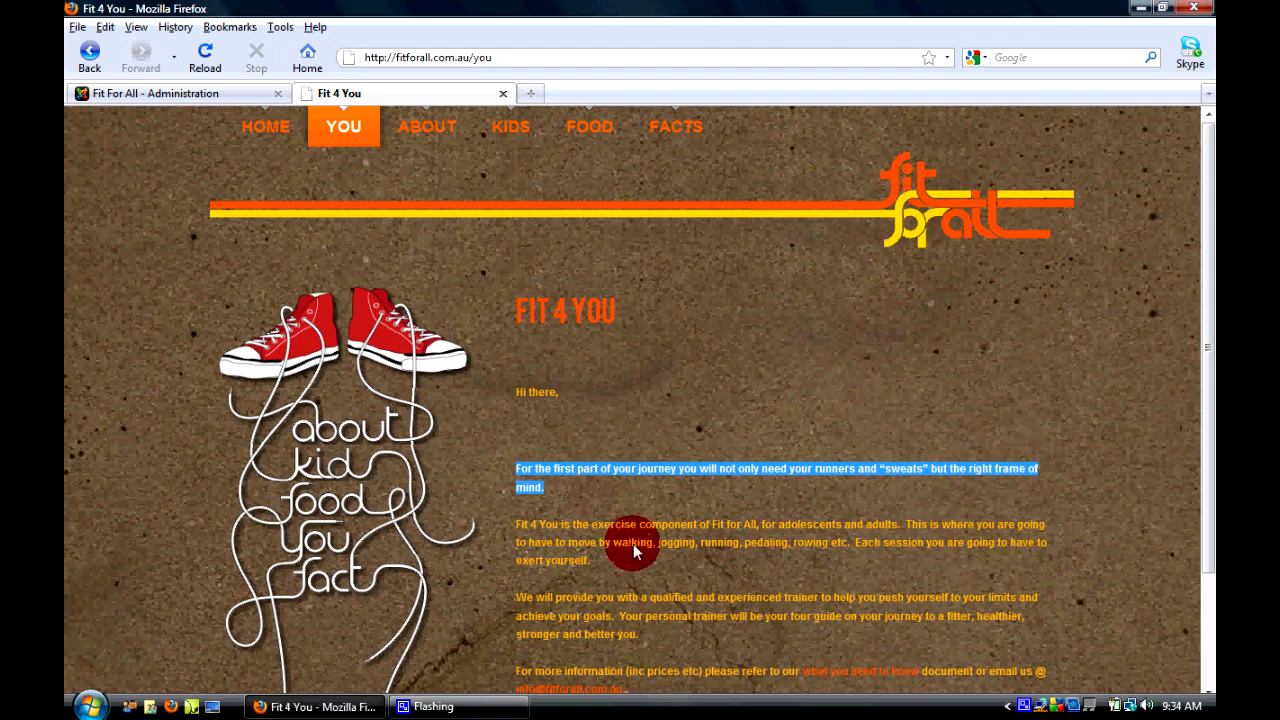
pyautogui.moveTo(800, 418)
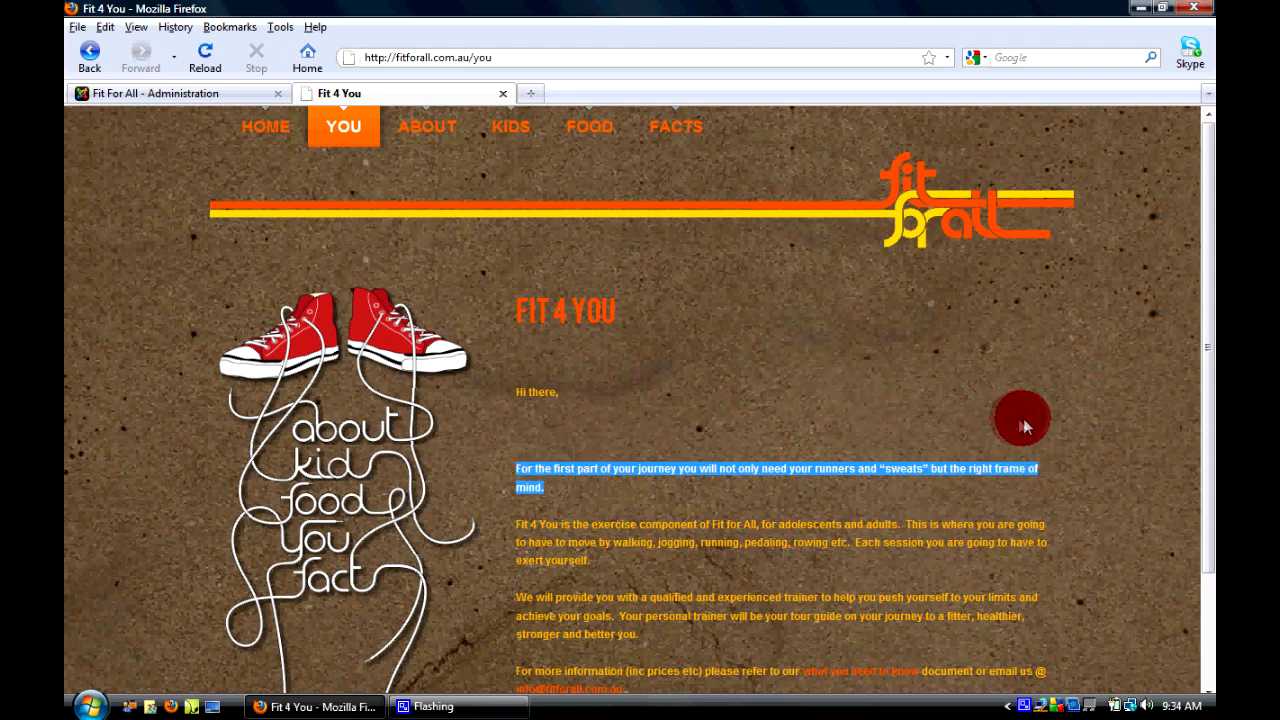
pyautogui.moveTo(1024, 430)
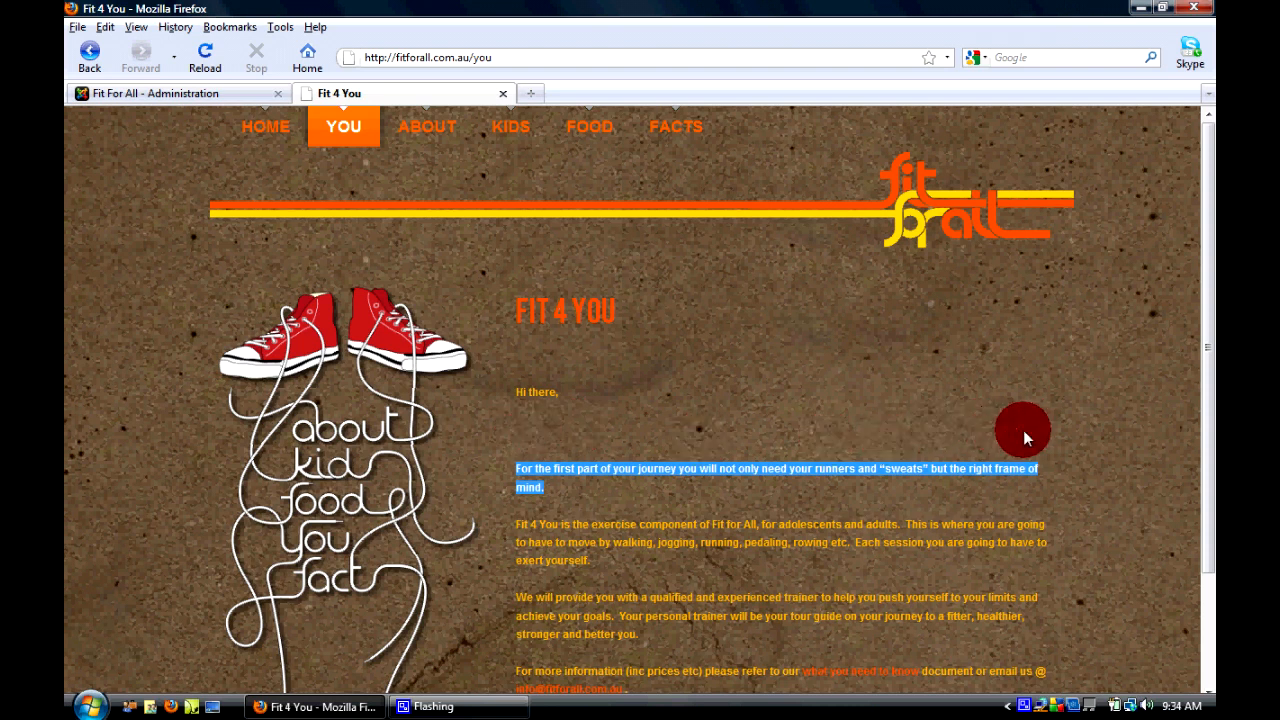
pyautogui.moveTo(516, 430)
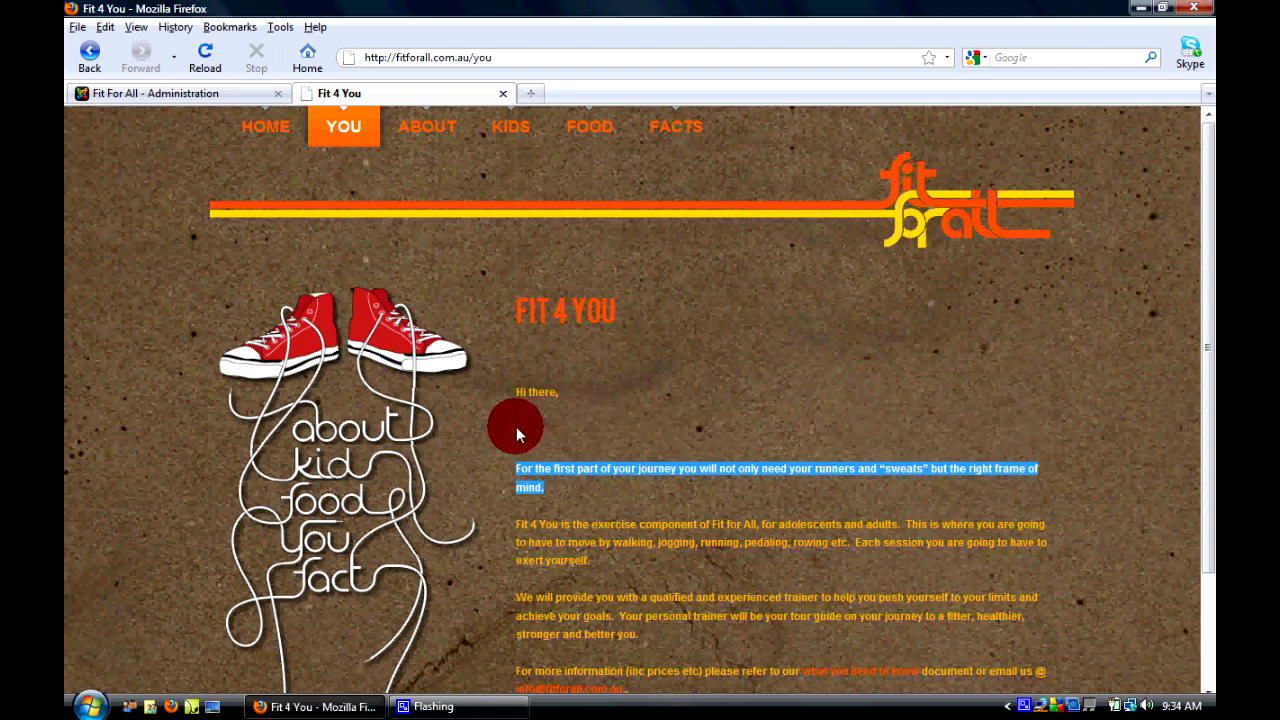
pyautogui.moveTo(1028, 420)
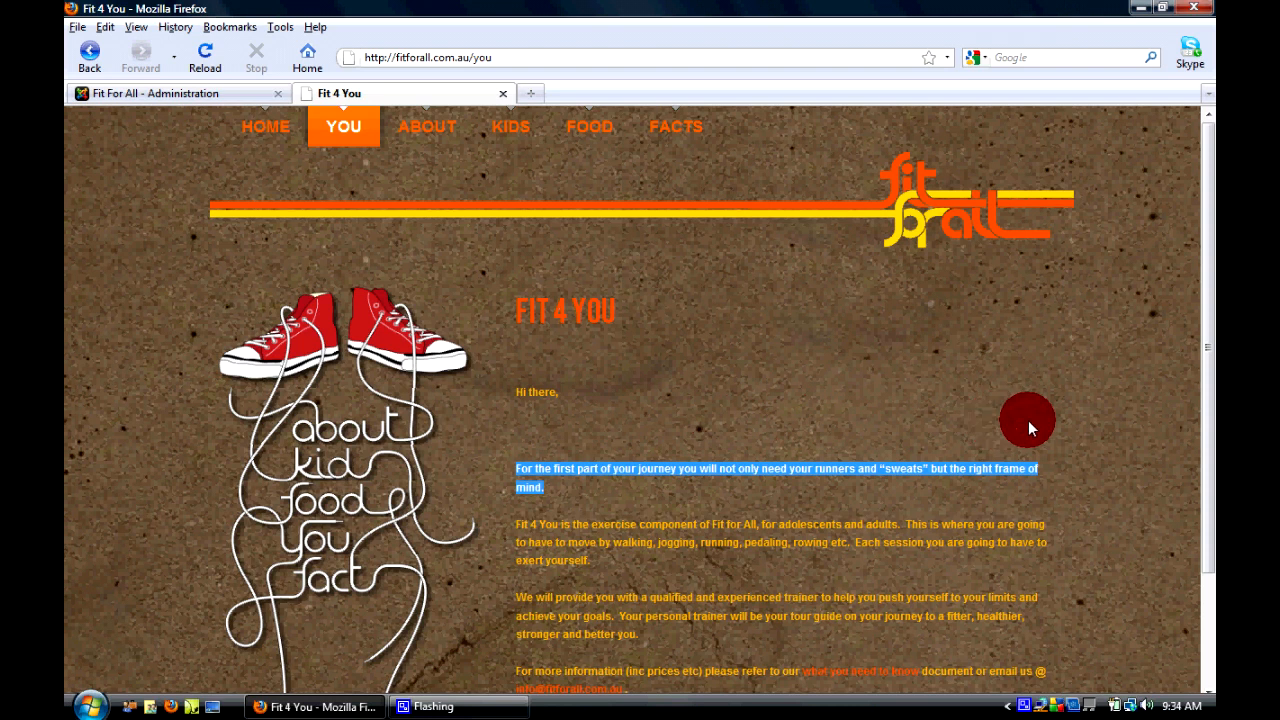
pyautogui.moveTo(1032, 424)
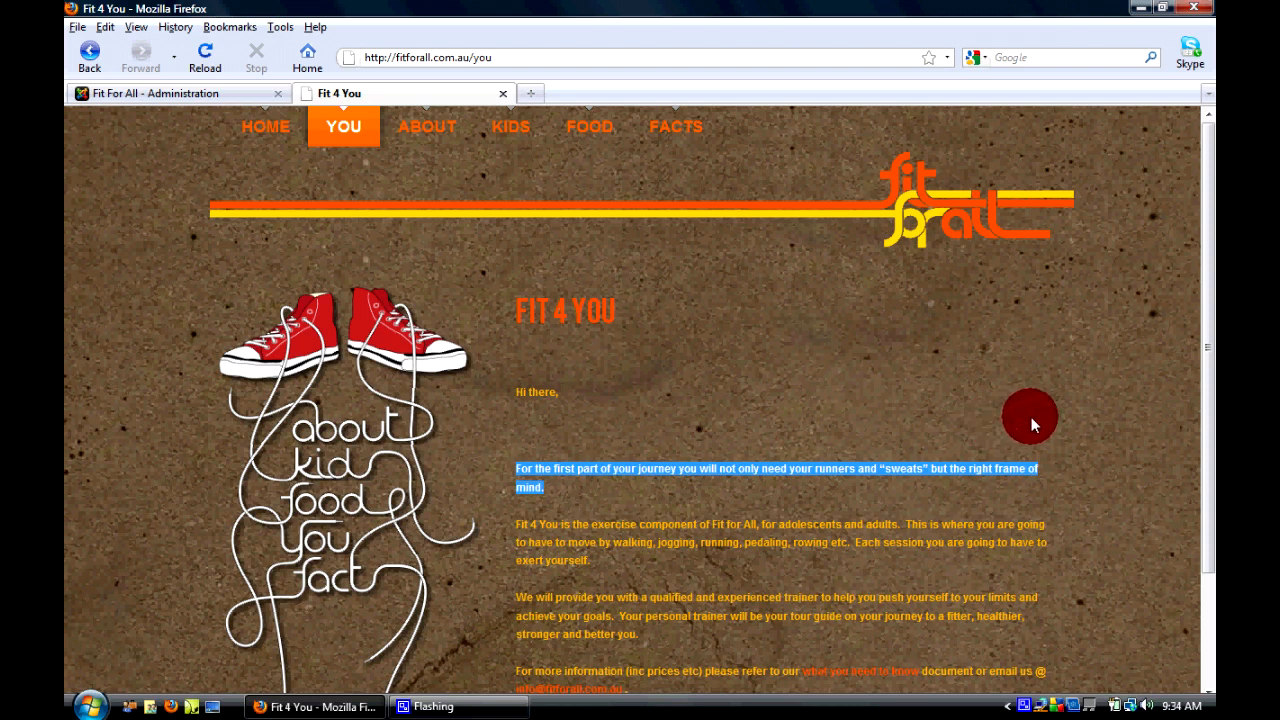
pyautogui.moveTo(530, 424)
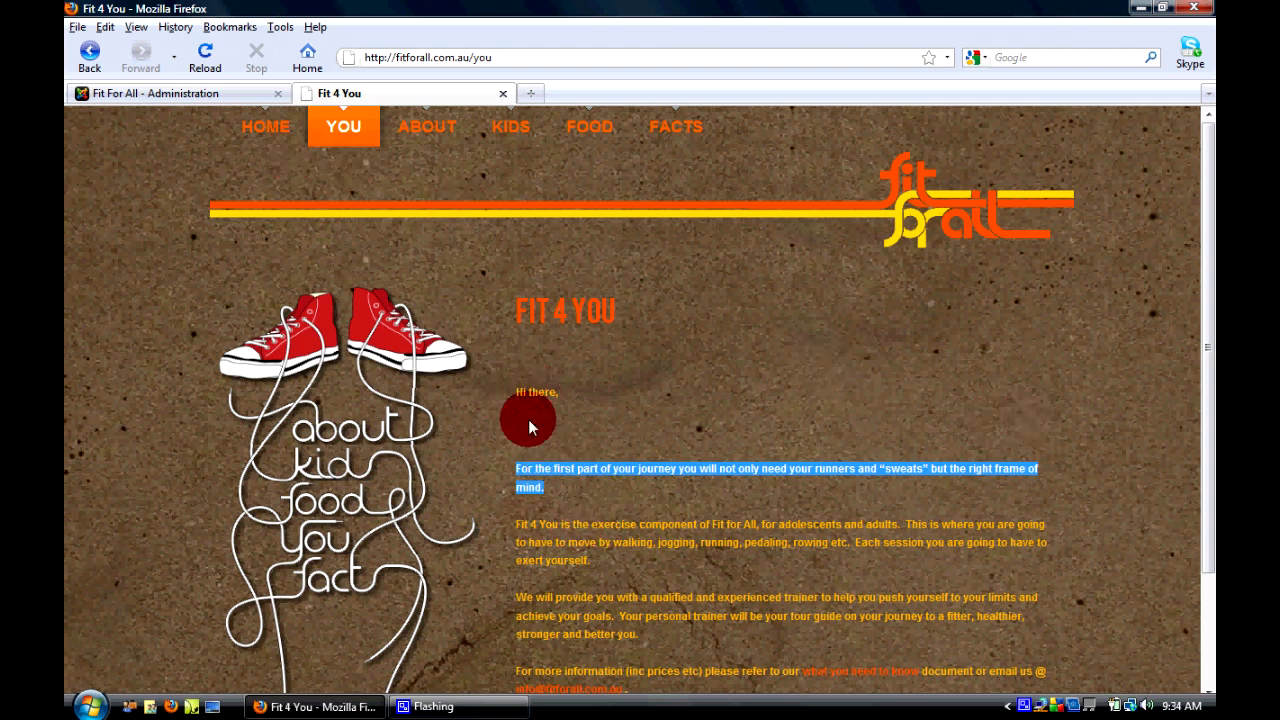
pyautogui.scroll(-3)
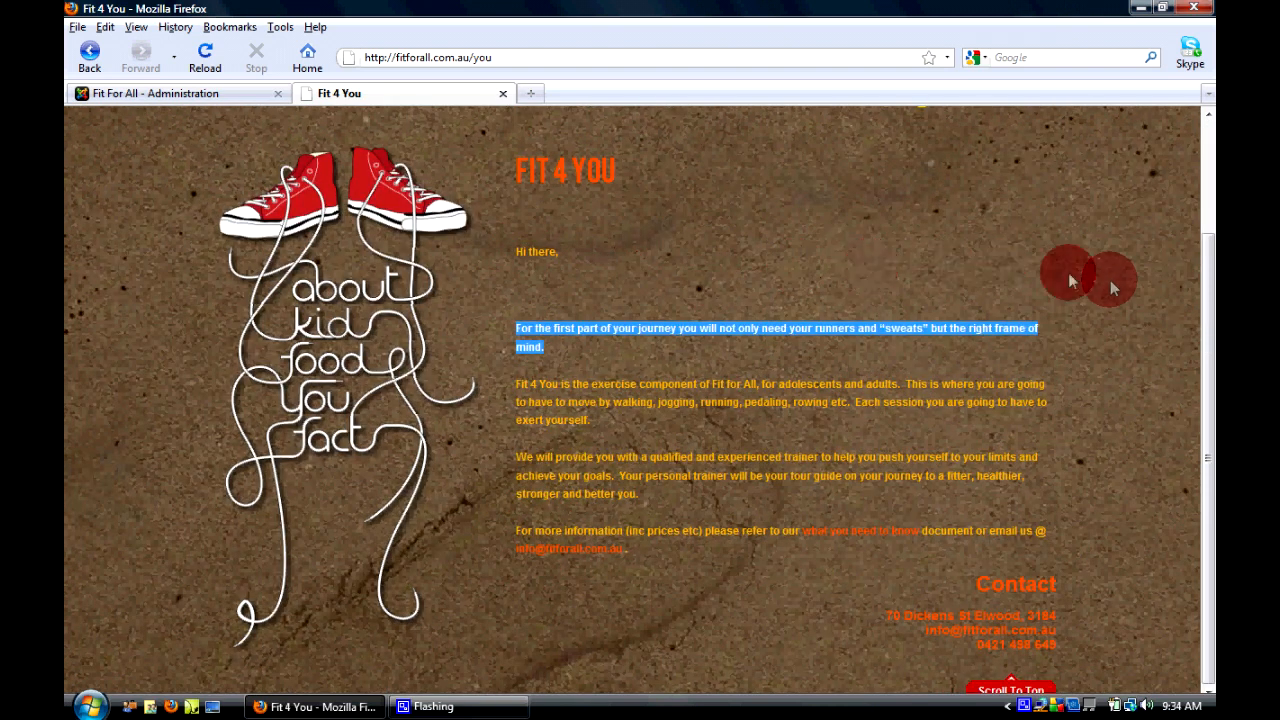
pyautogui.click(150, 94)
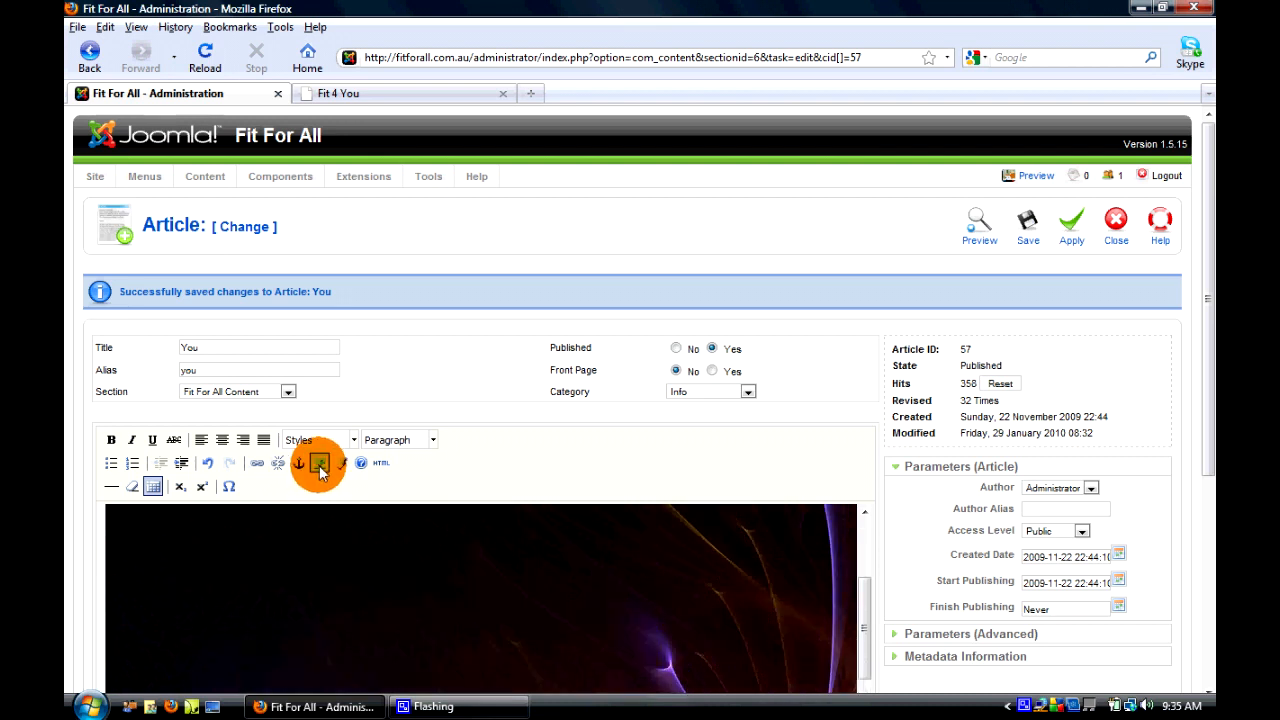
# Reduce the space image's width and height so the article text wraps beside it
pyautogui.click(320, 464)
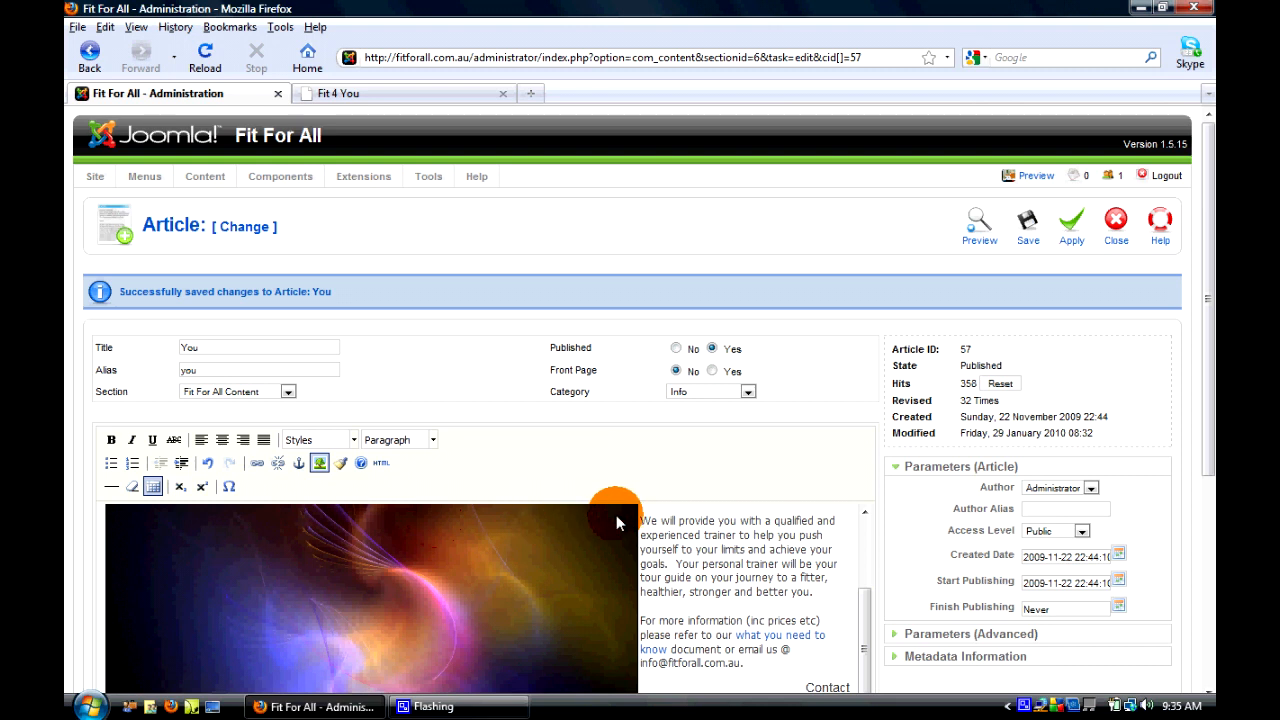
# Apply the resized image and confirm it shows above the text on the reloaded live page
pyautogui.click(1070, 224)
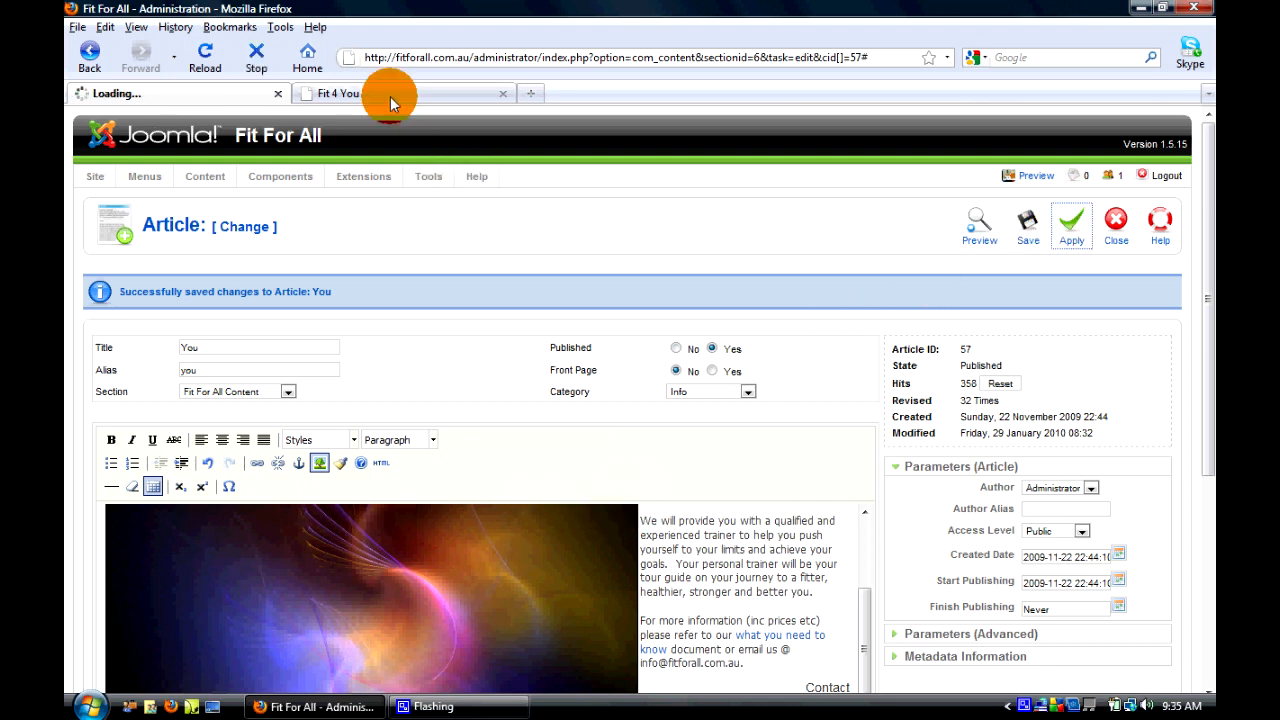
pyautogui.click(340, 94)
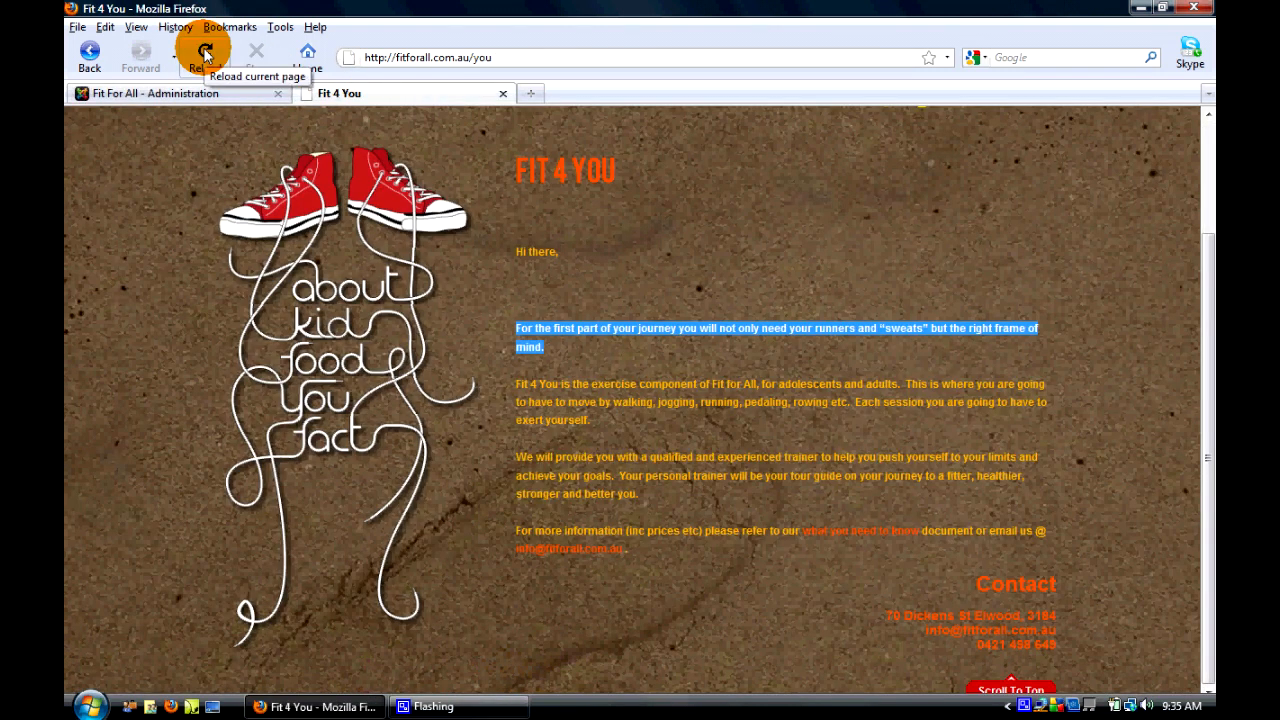
pyautogui.click(204, 52)
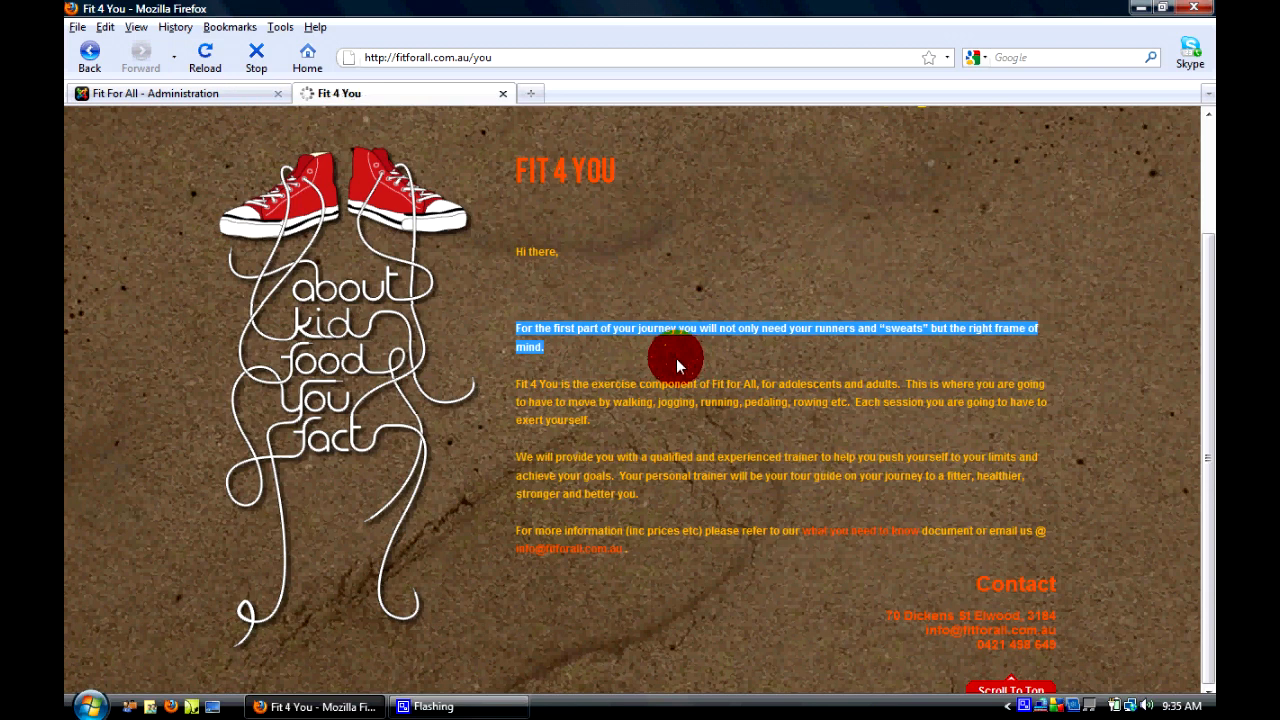
pyautogui.scroll(-3)
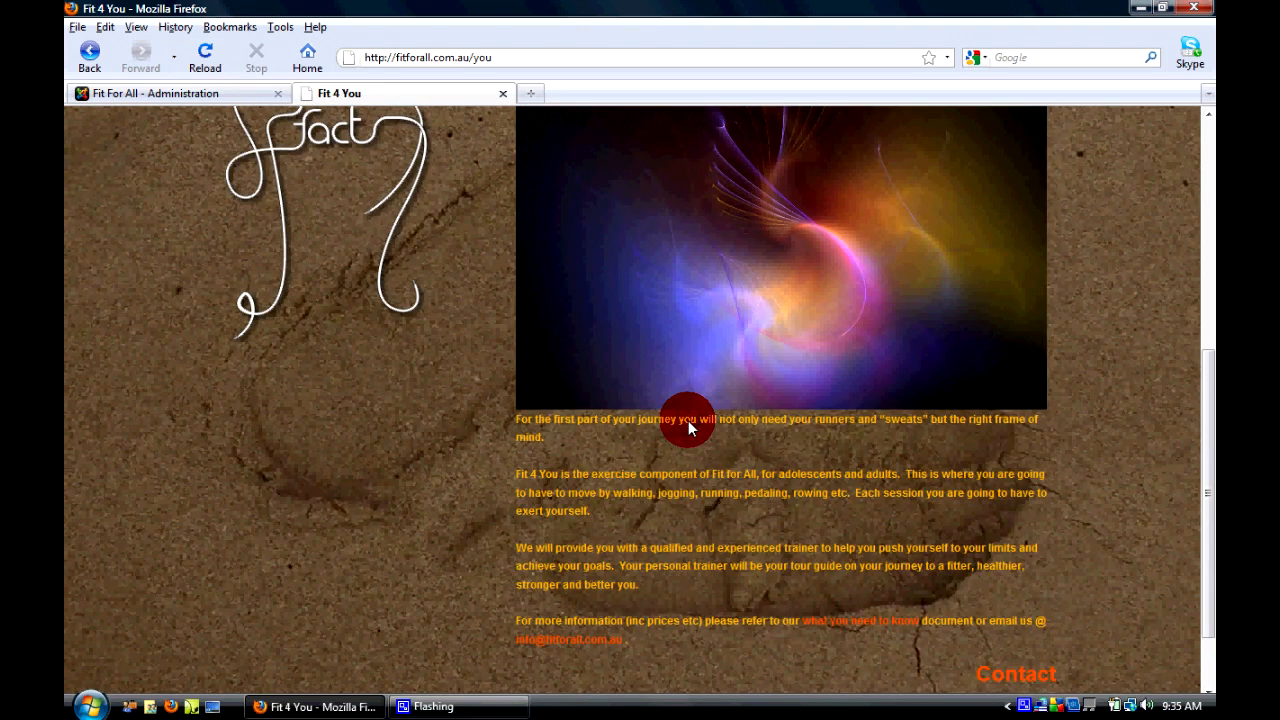
pyautogui.scroll(-3)
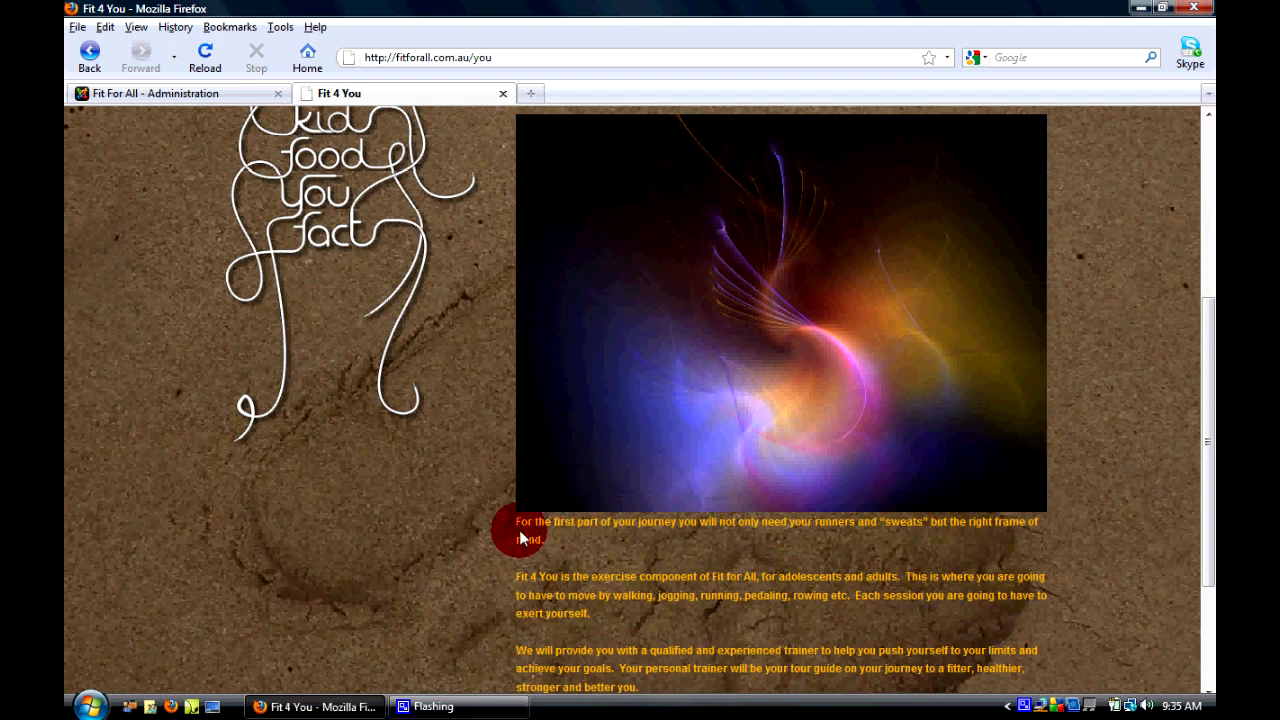
pyautogui.click(160, 94)
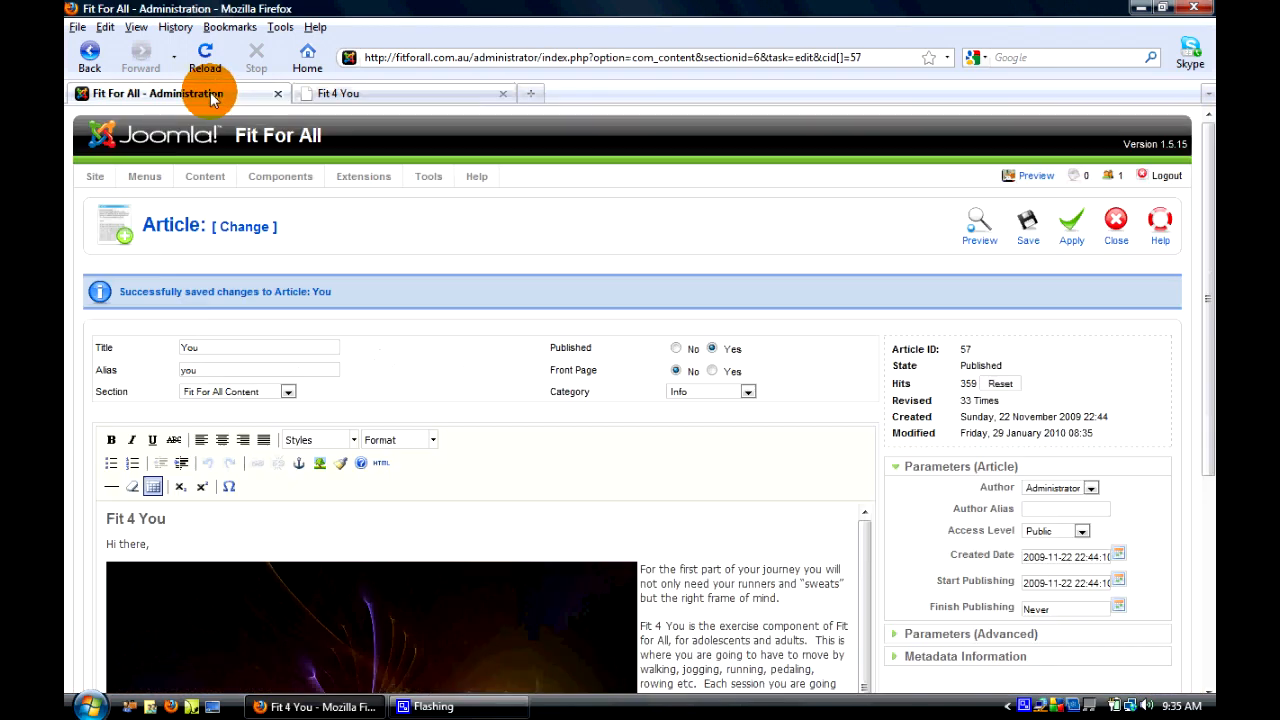
# Delete the image and the 'Hi there,' line, apply, and check the live page shows text only
pyautogui.scroll(-3)
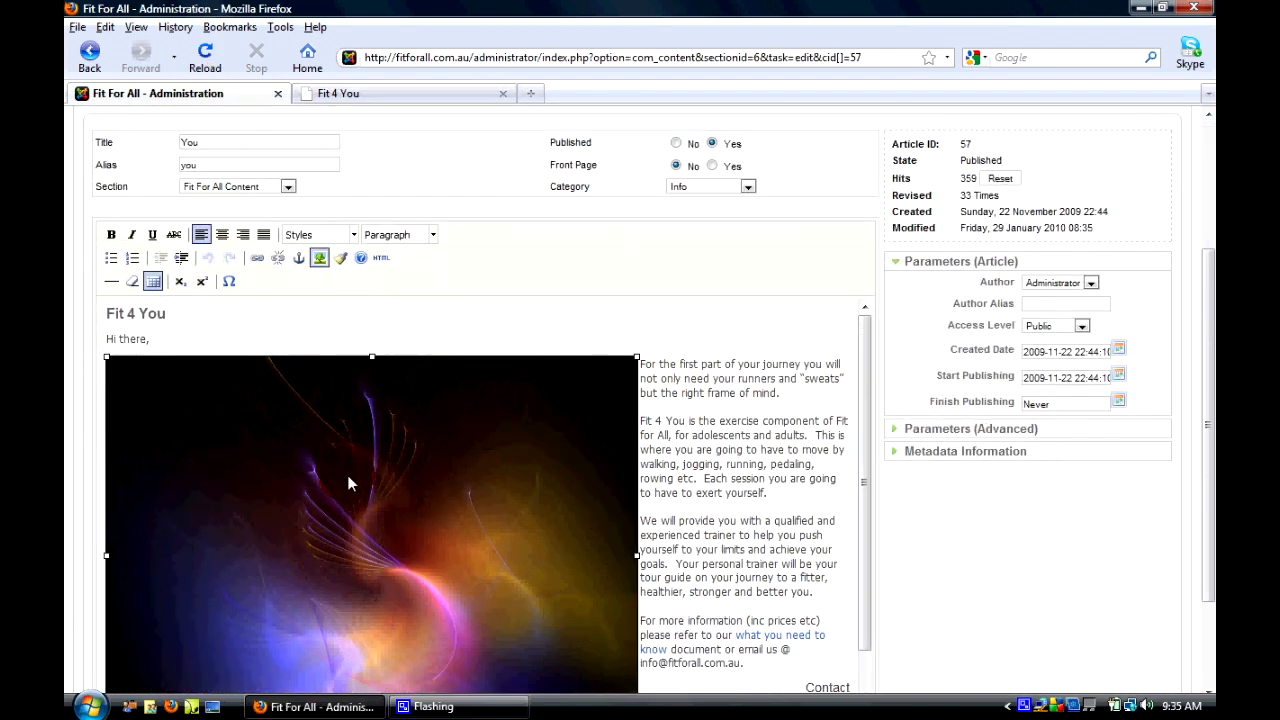
pyautogui.moveTo(312, 452)
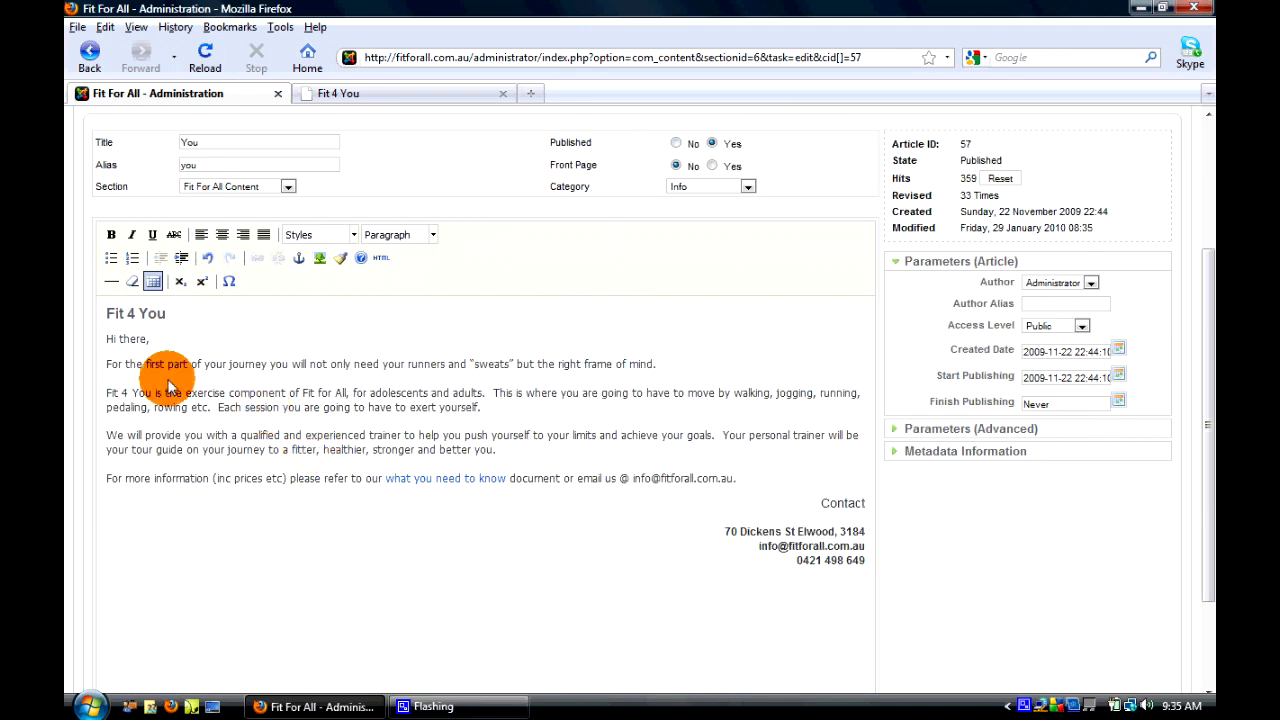
pyautogui.doubleClick(128, 338)
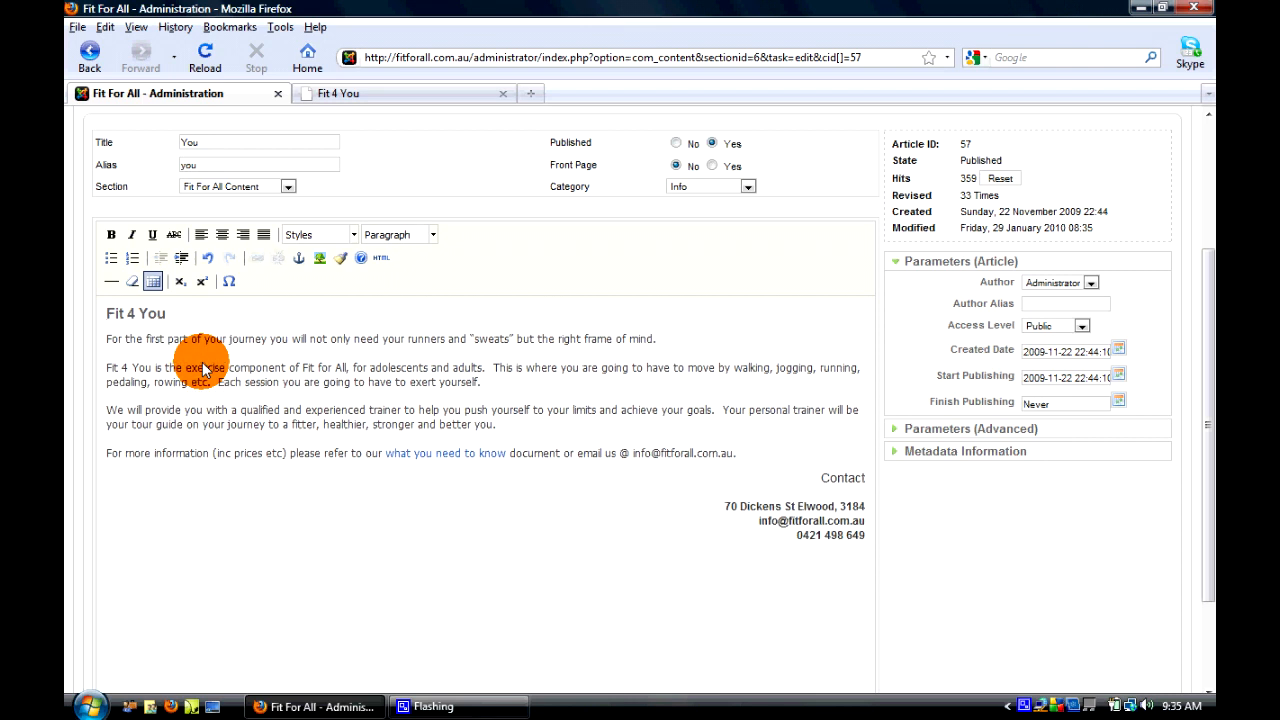
pyautogui.click(1072, 176)
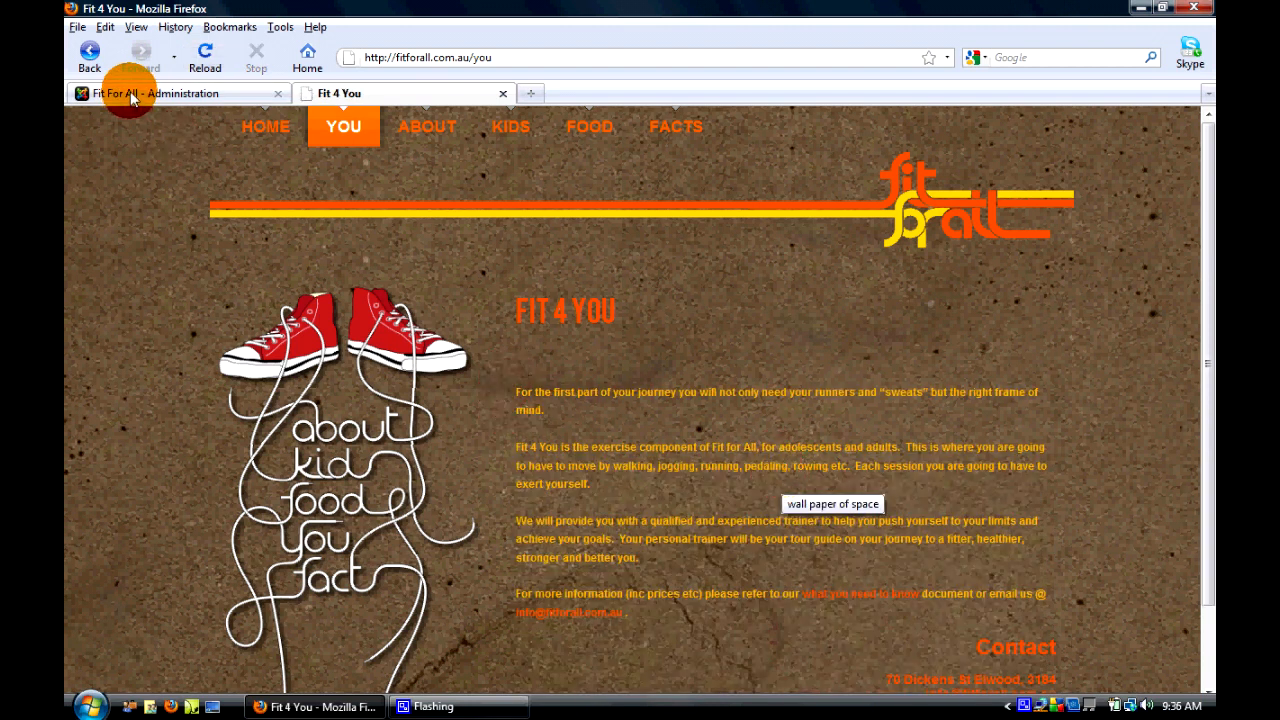
pyautogui.click(156, 94)
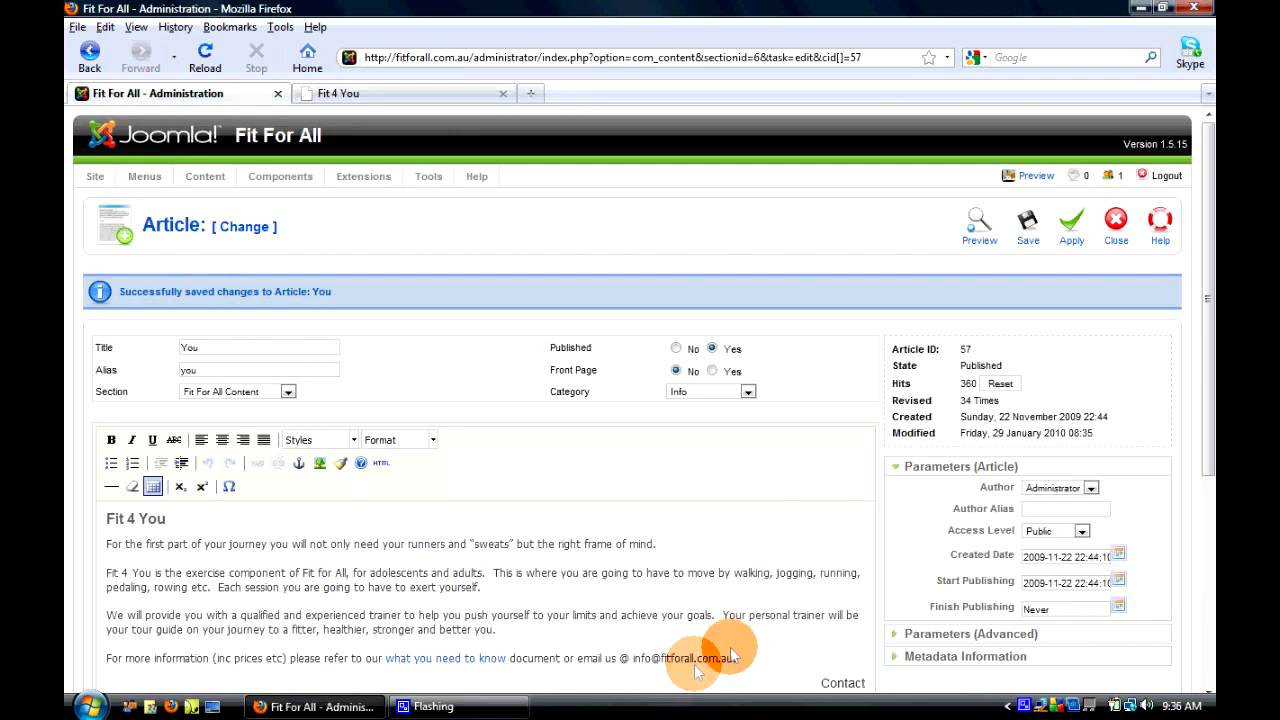